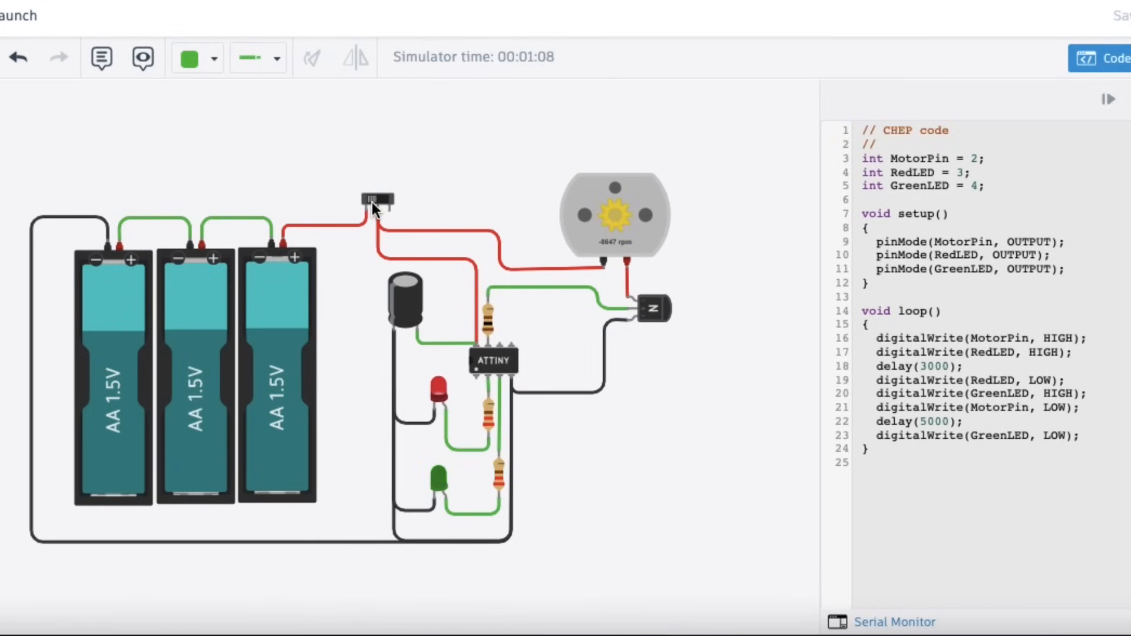
mouse_move(610, 244)
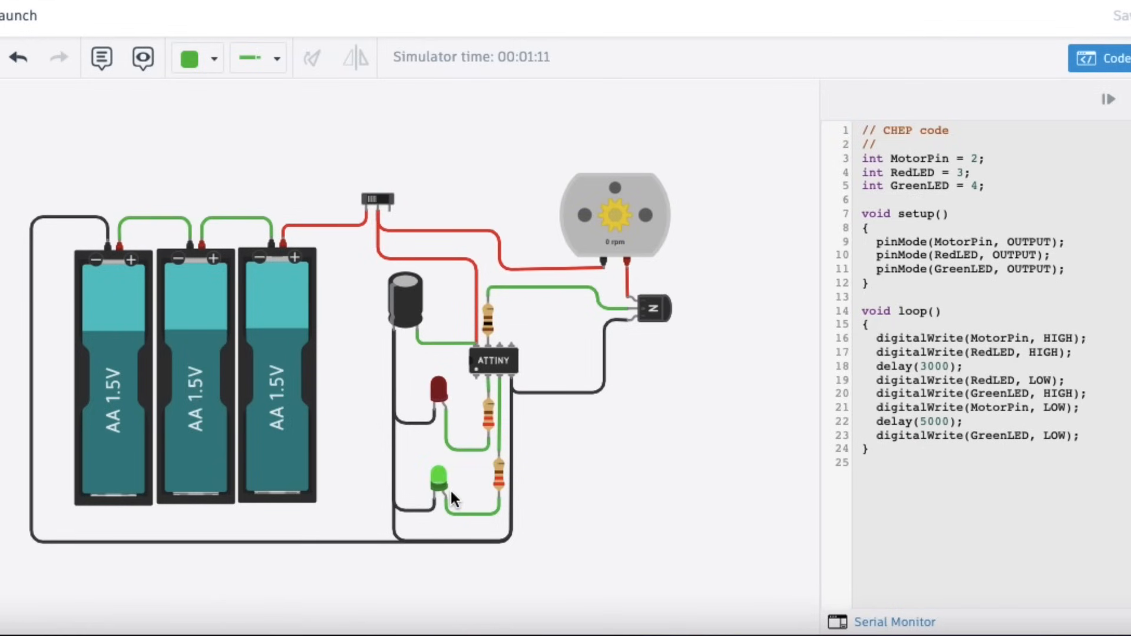
mouse_move(622, 238)
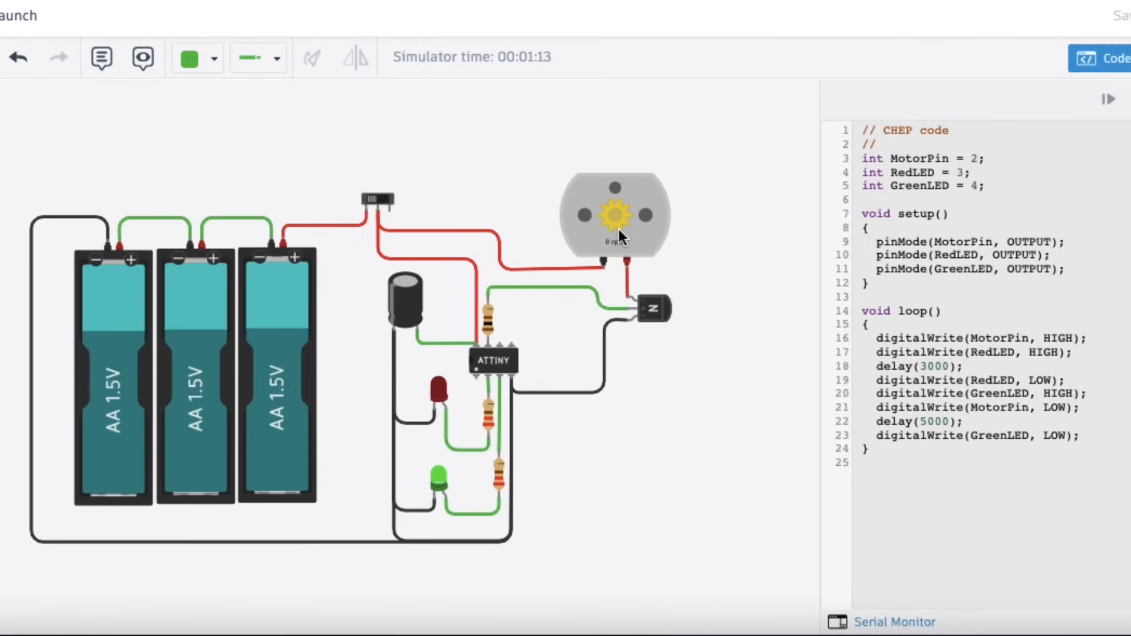
mouse_move(590, 487)
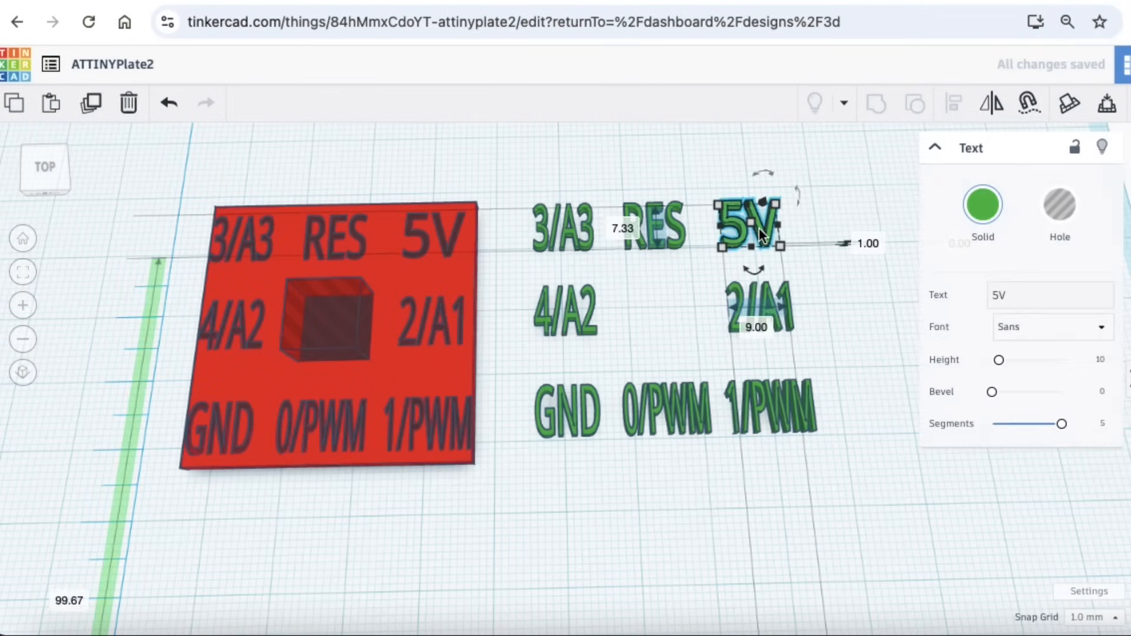
mouse_move(793, 306)
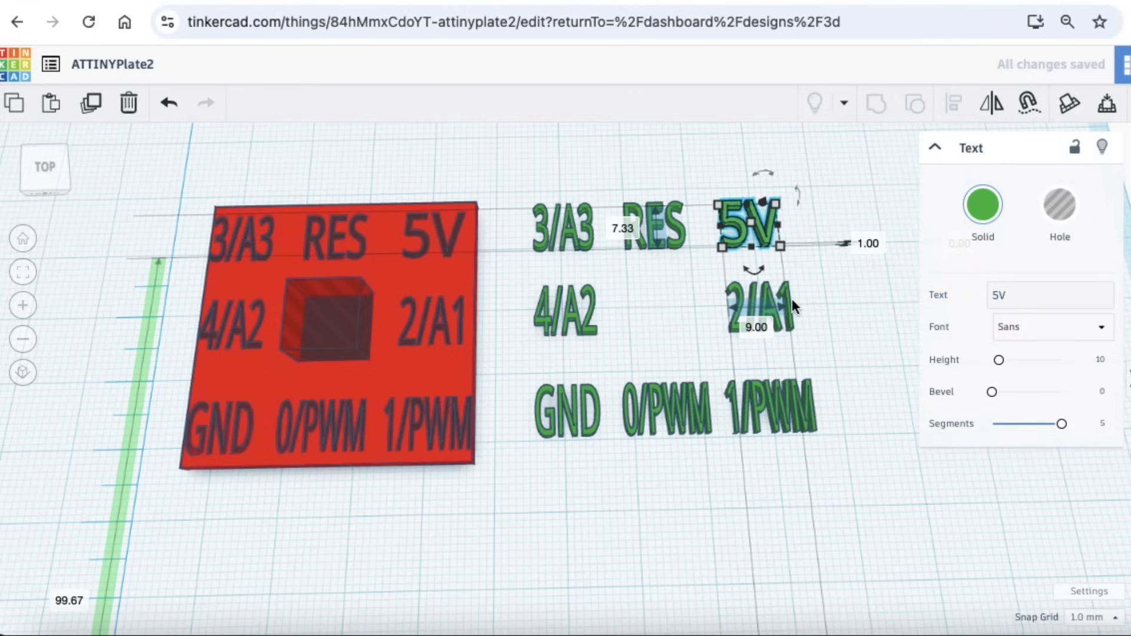
Step: Duplicate the green pin labels and align the copy with the red plate's engraved text
click(656, 227)
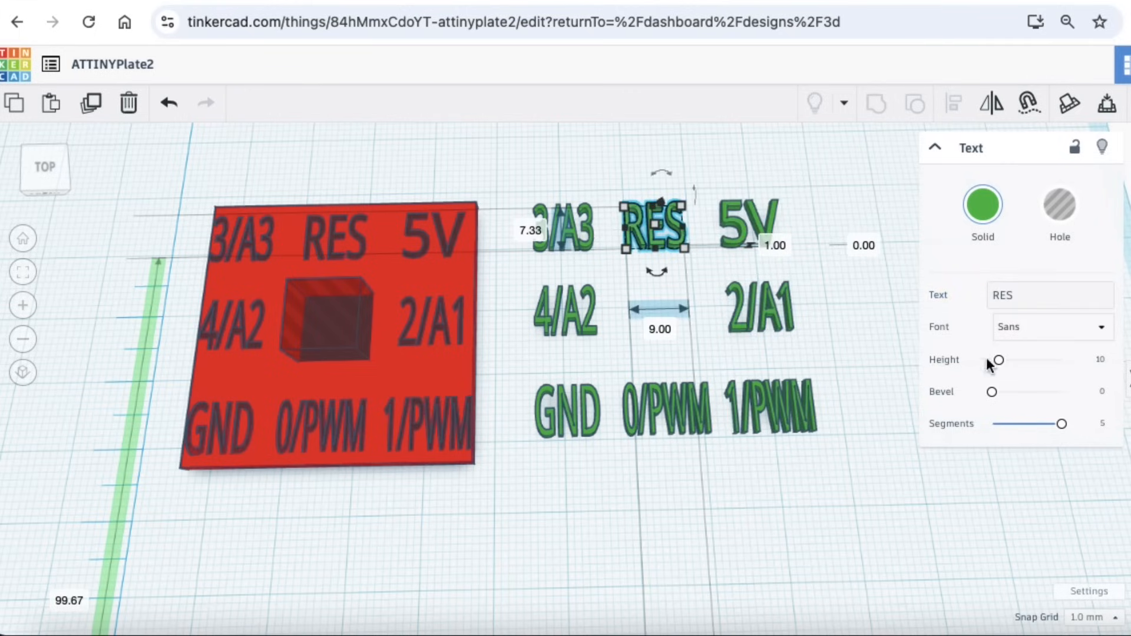
click(494, 202)
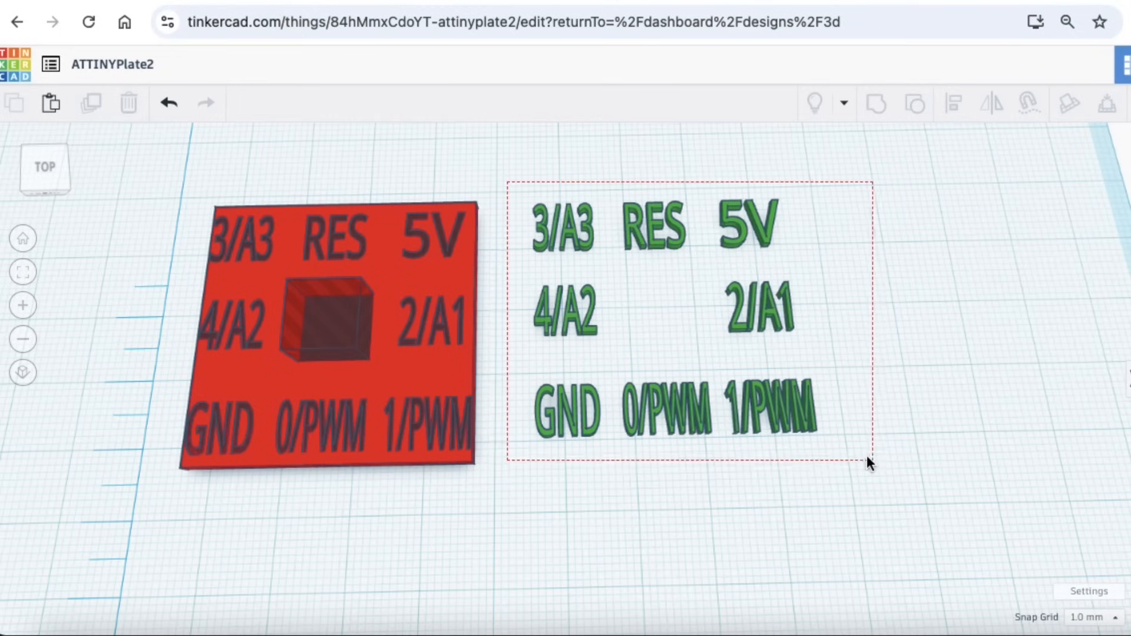
click(876, 102)
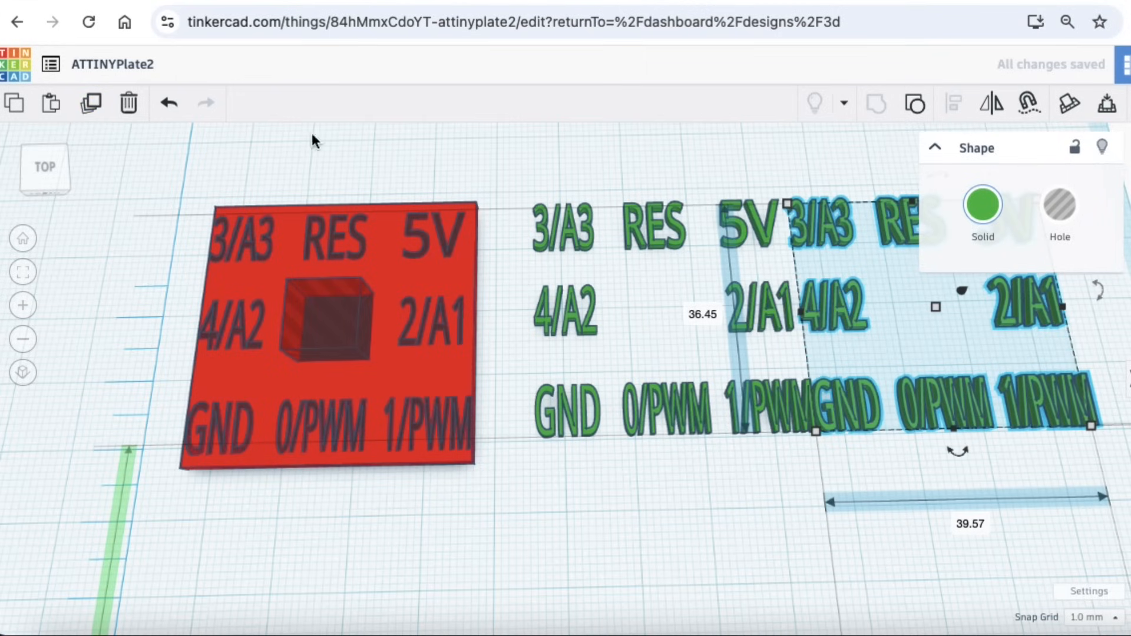
mouse_move(1059, 209)
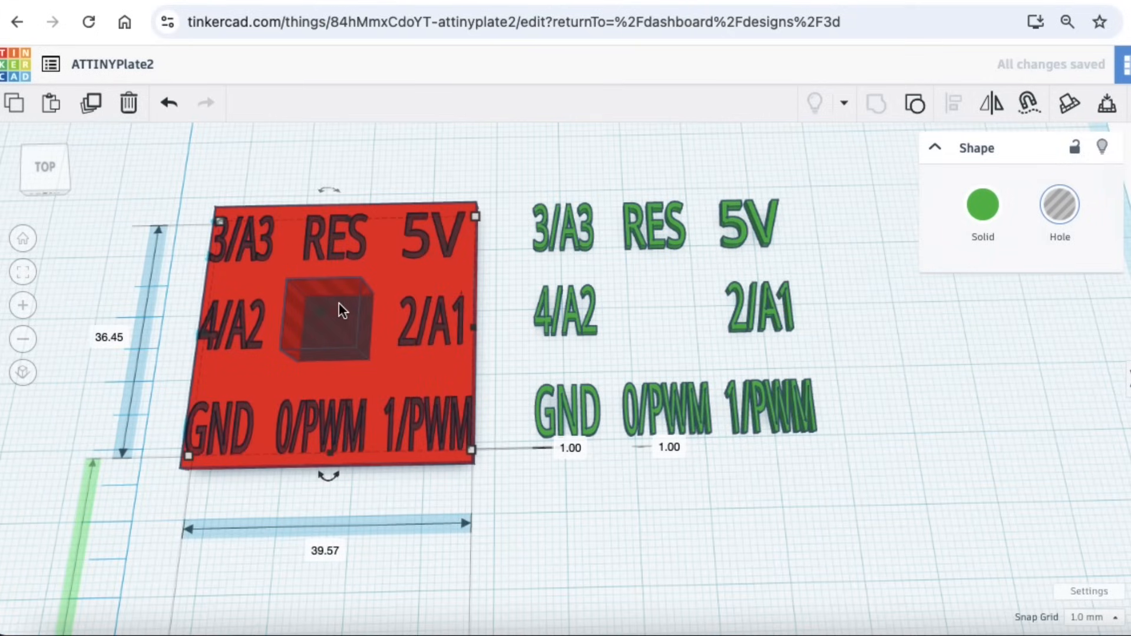
click(324, 321)
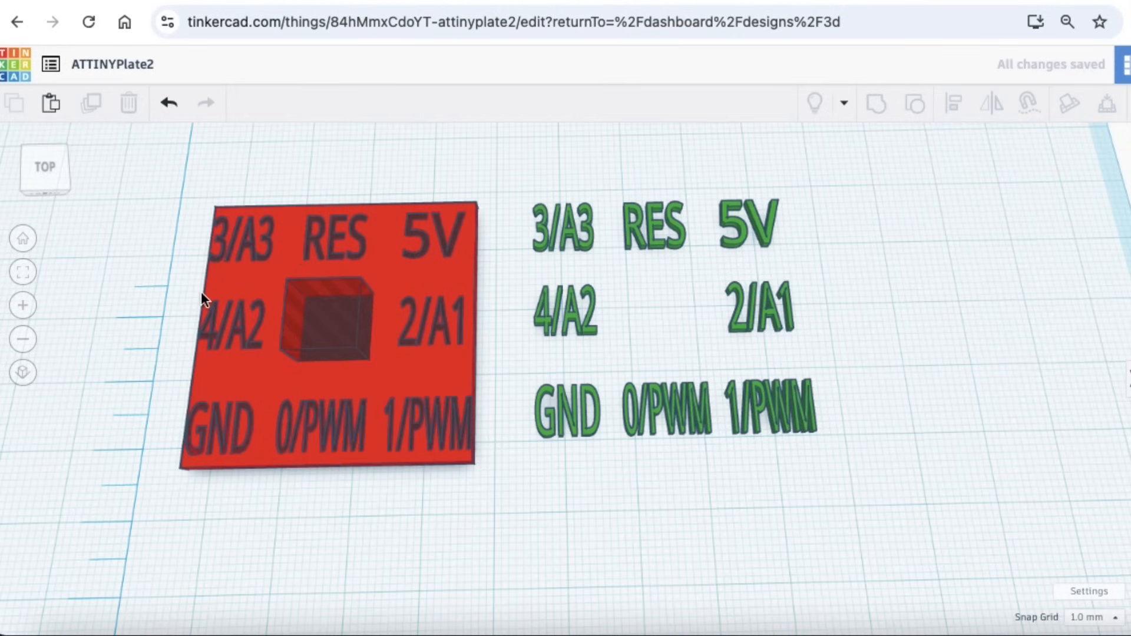
Step: Export the green pin labels as ATTINYPlate4Labels.stl and load it into Bambu Studio
click(328, 335)
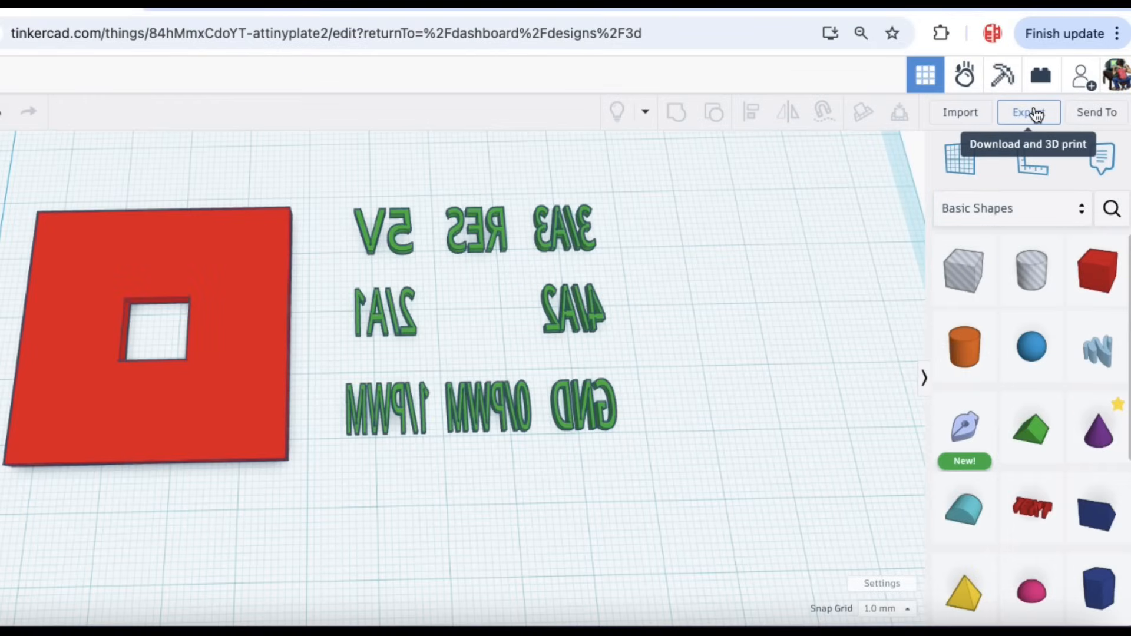
click(1028, 112)
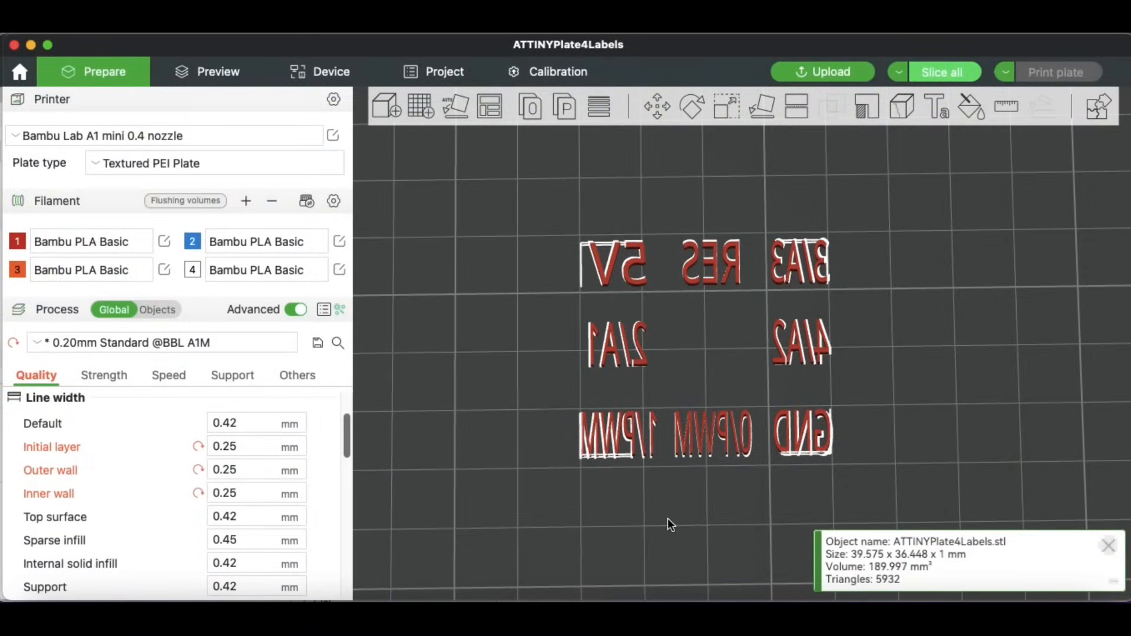
mouse_move(438, 203)
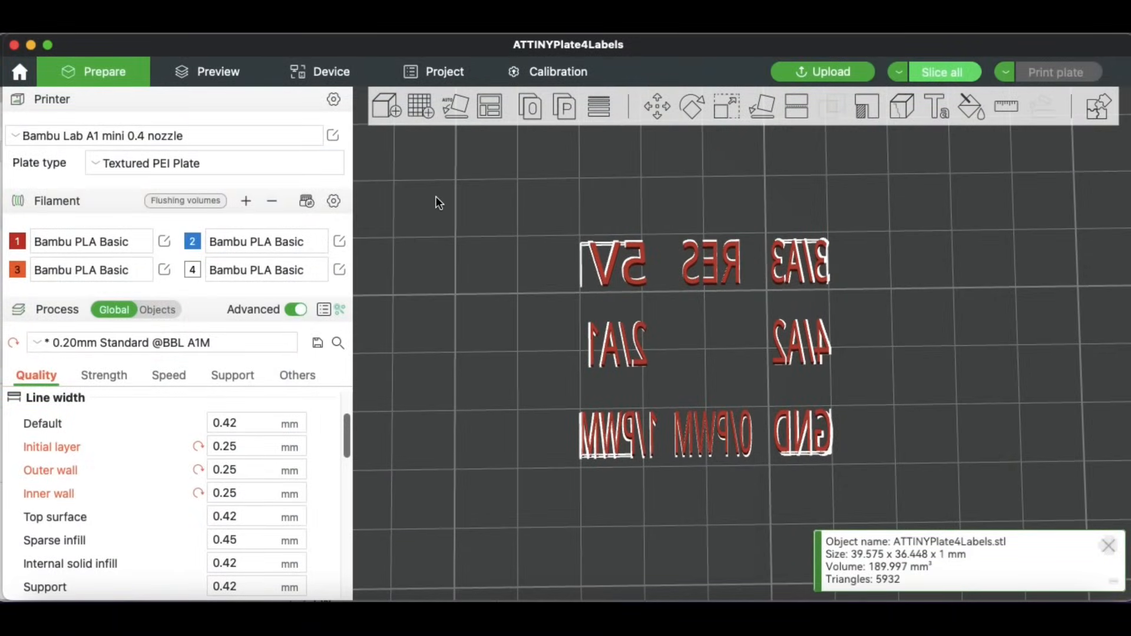
Step: Slice the label plate from the Strength settings and dismiss the slicing tips popup
click(103, 375)
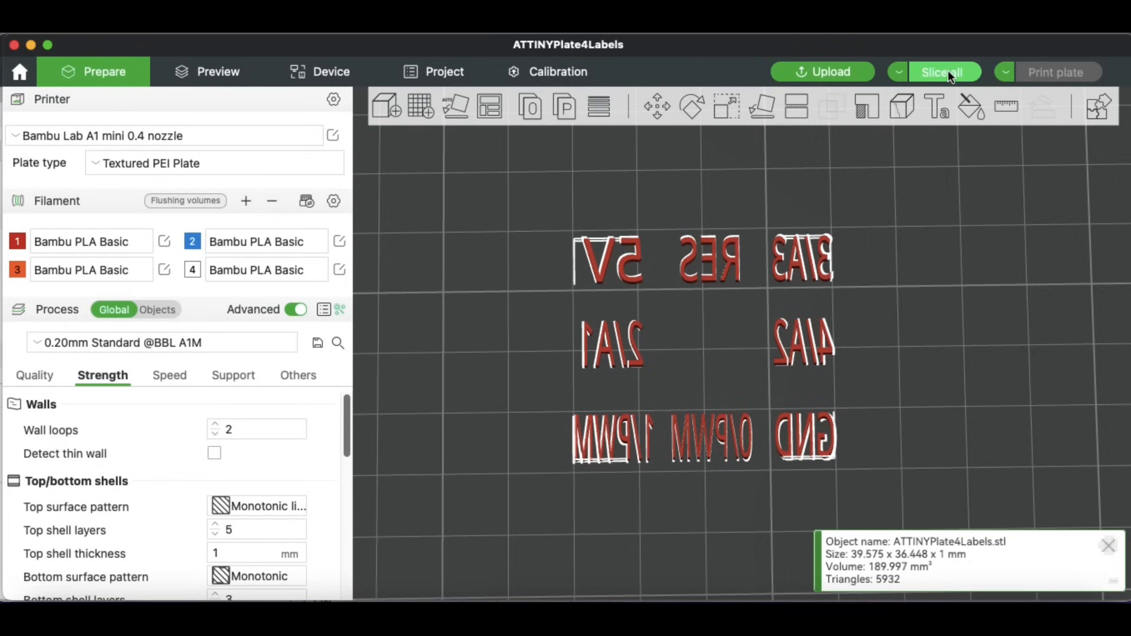
click(942, 71)
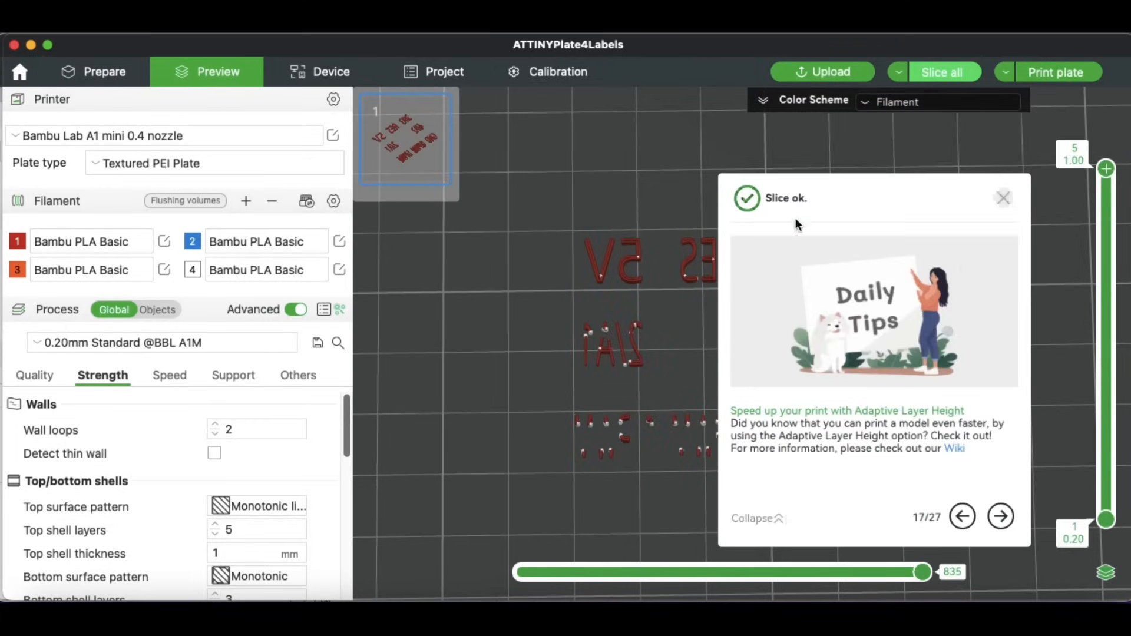
click(1002, 198)
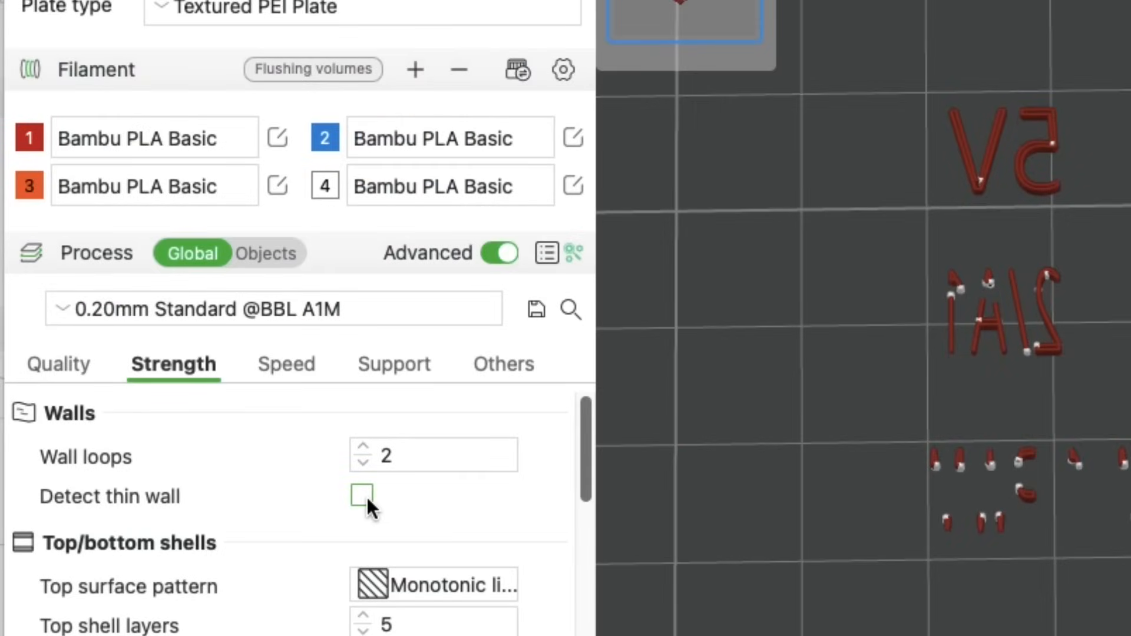
Step: Enable Detect thin wall, re-slice, and inspect the fuller letter paths
click(362, 496)
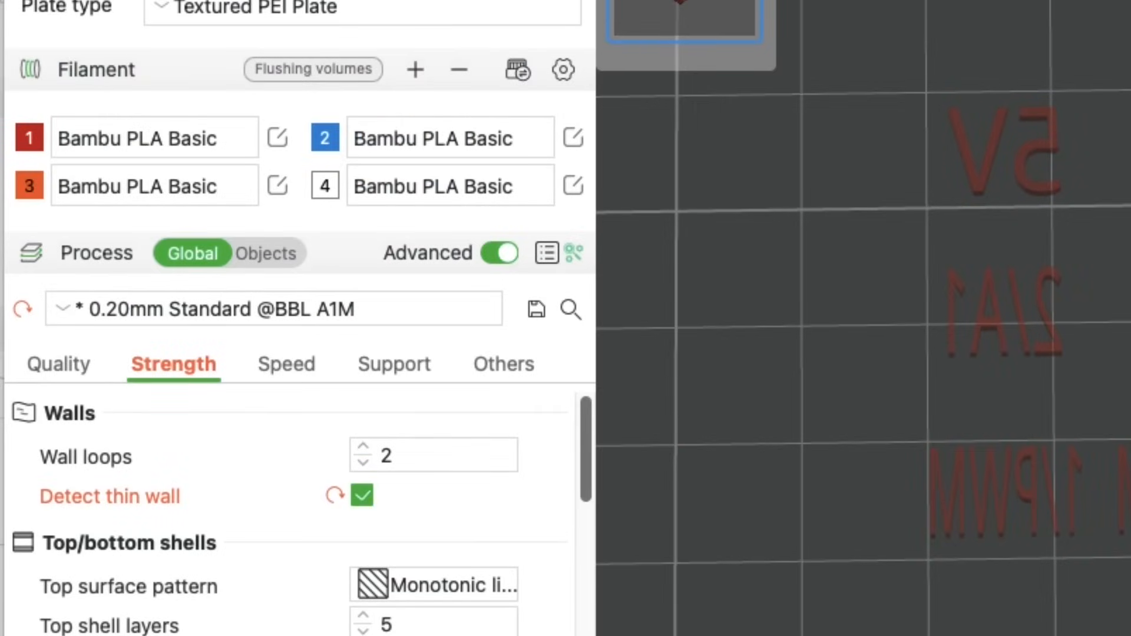
click(939, 72)
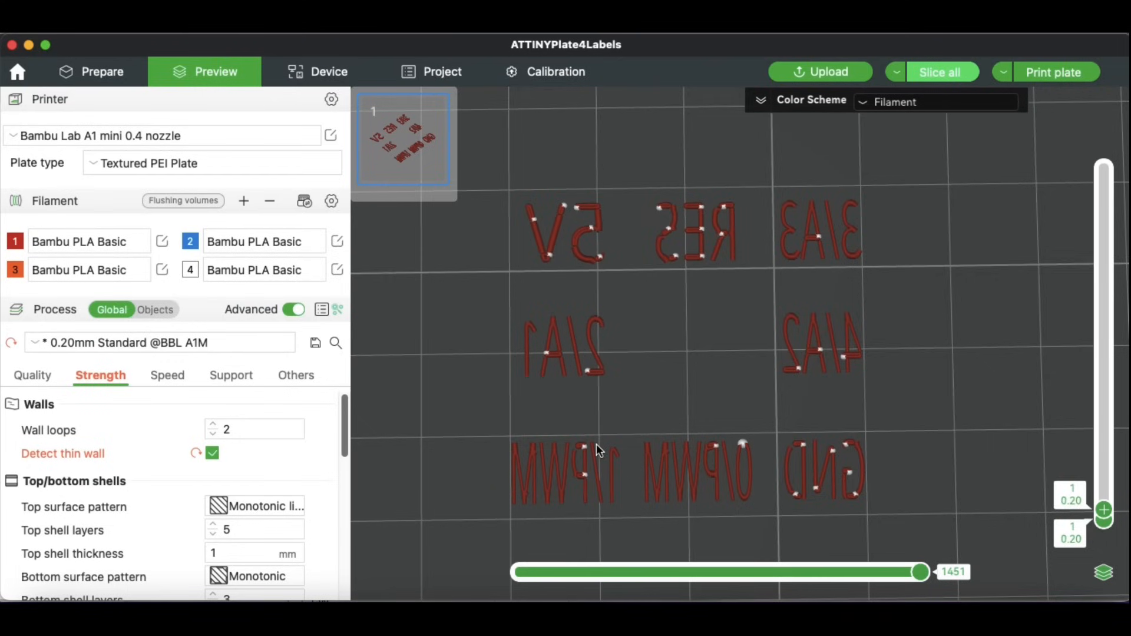
scroll(up, 3)
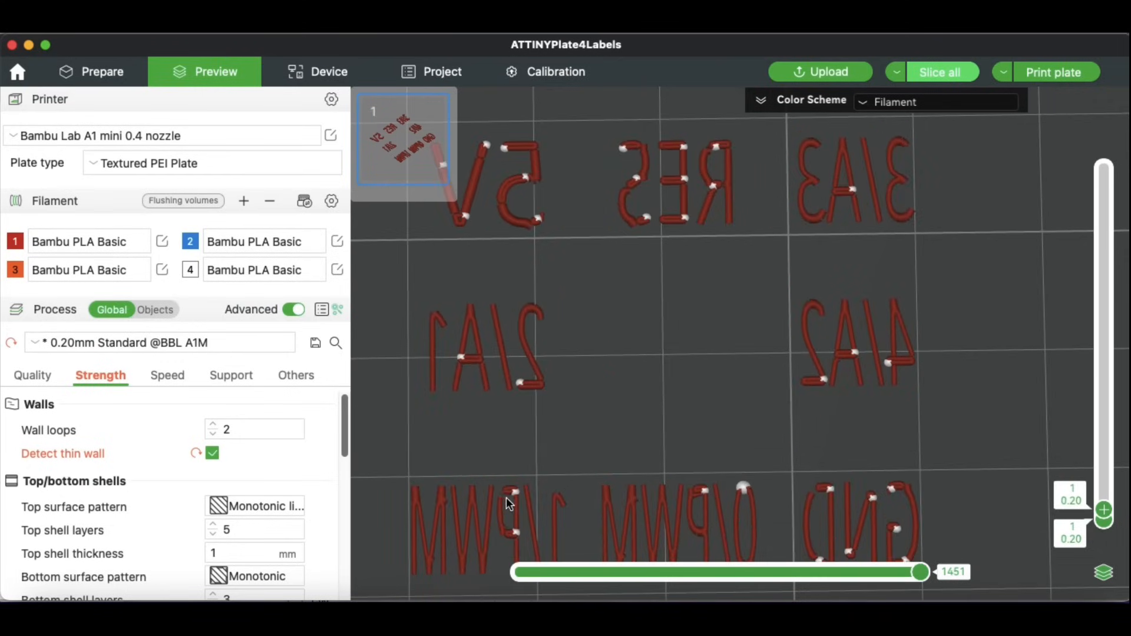
mouse_move(622, 277)
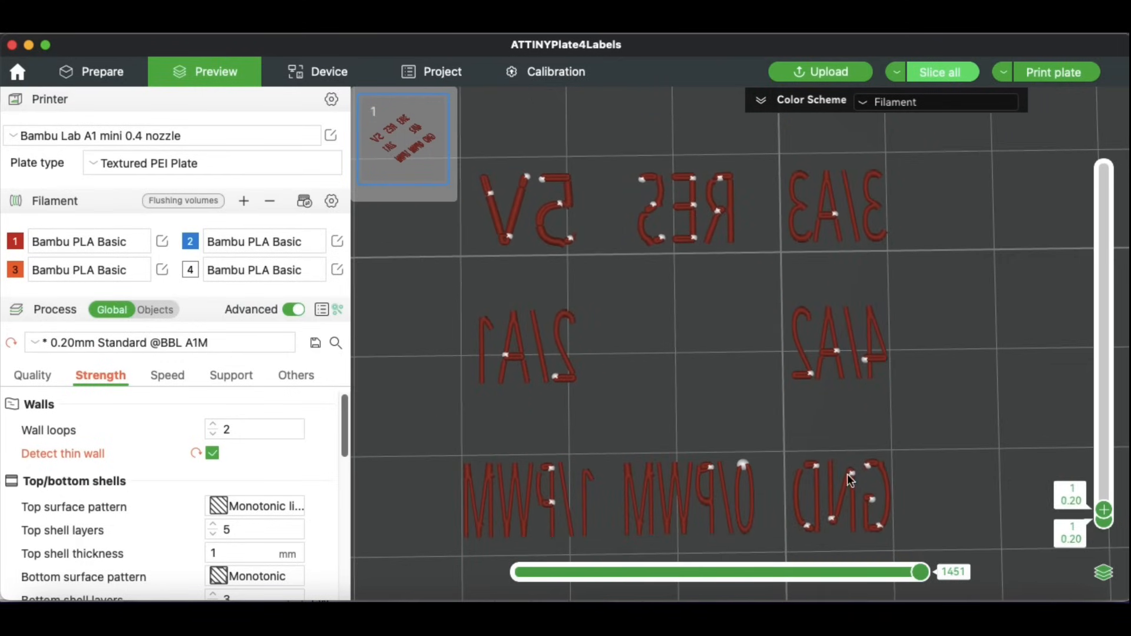
mouse_move(814, 478)
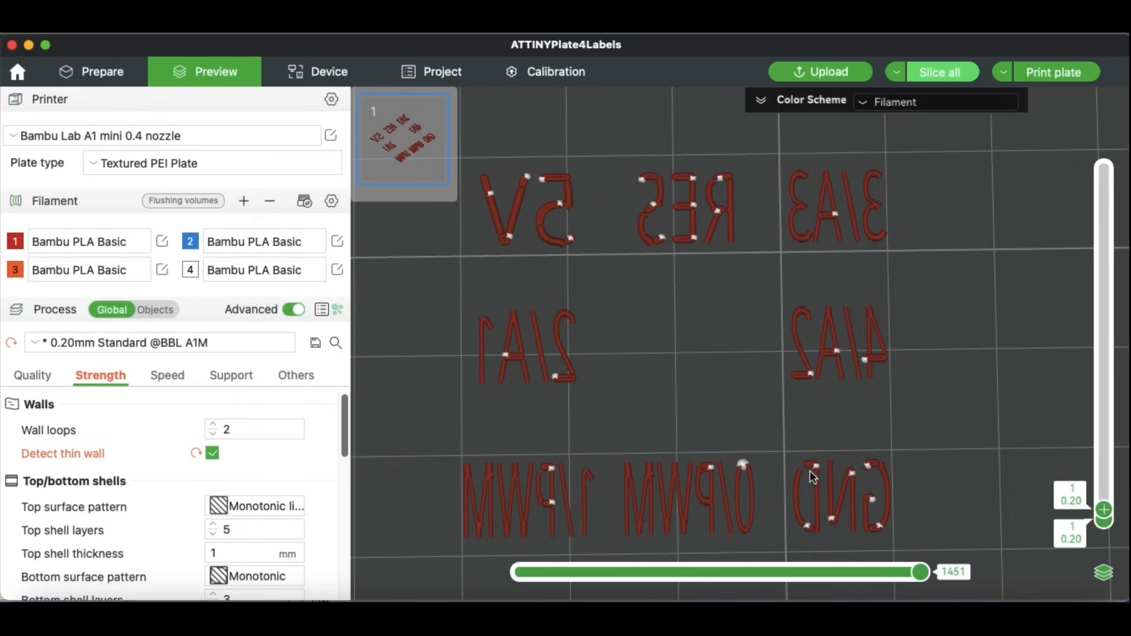
mouse_move(805, 433)
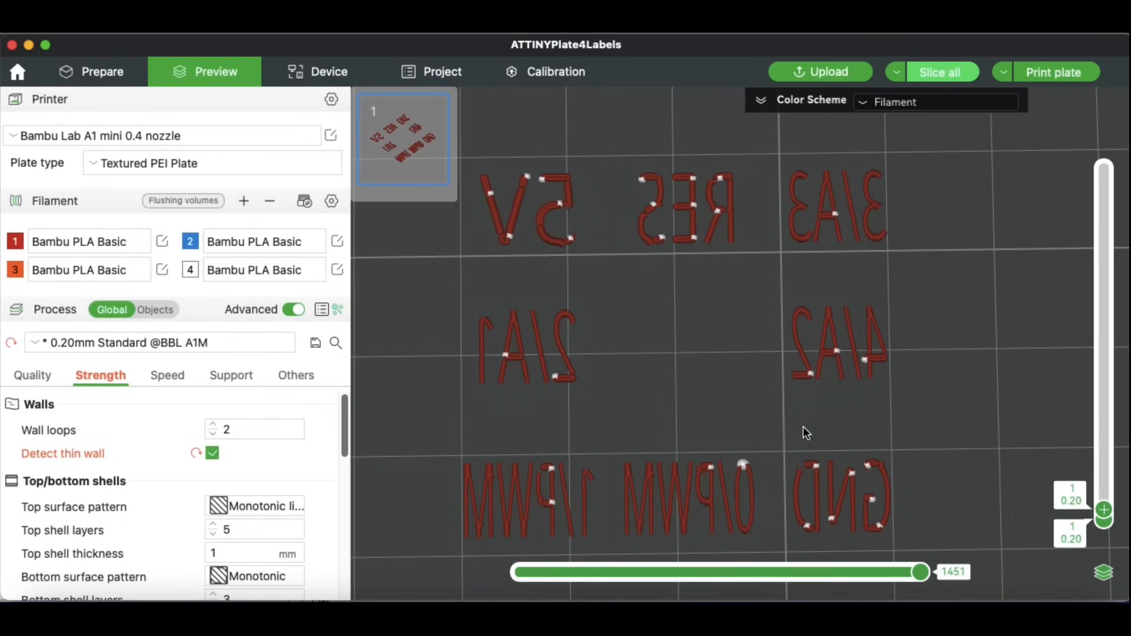
mouse_move(1086, 507)
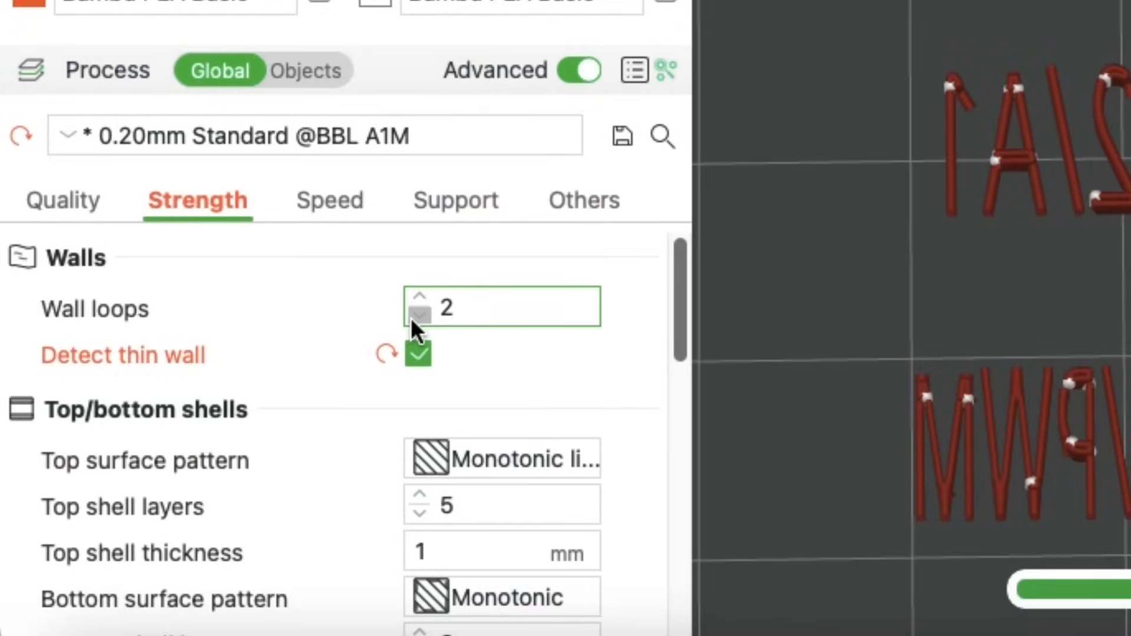
Step: Try one wall loop, restore the strength presets, then set inner wall width to 0.25 mm
click(419, 318)
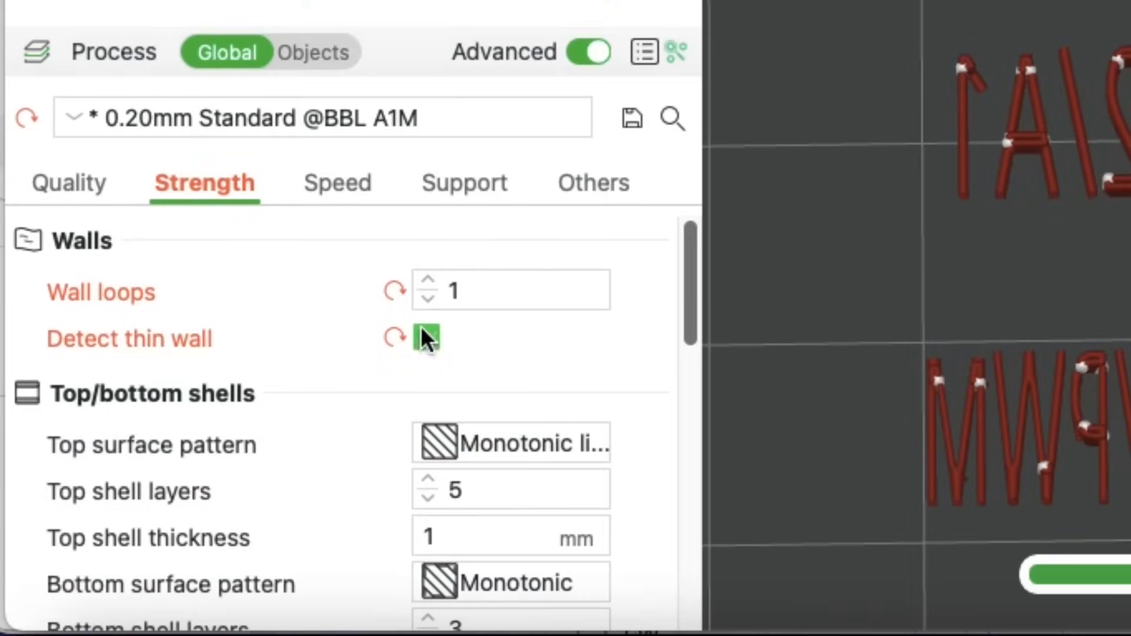
click(426, 281)
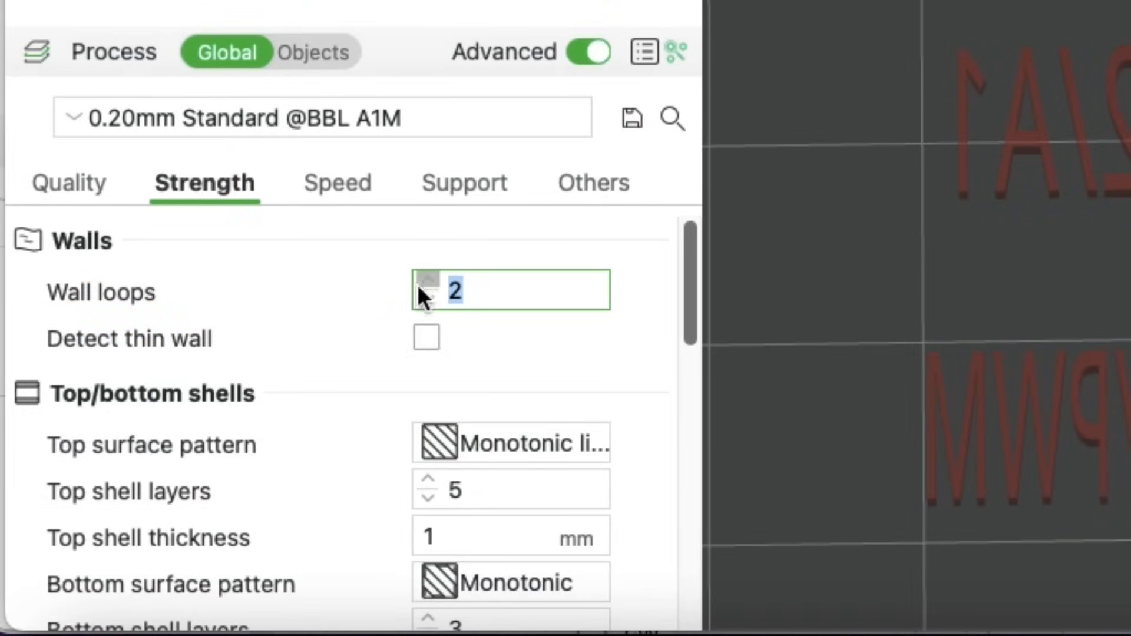
click(72, 182)
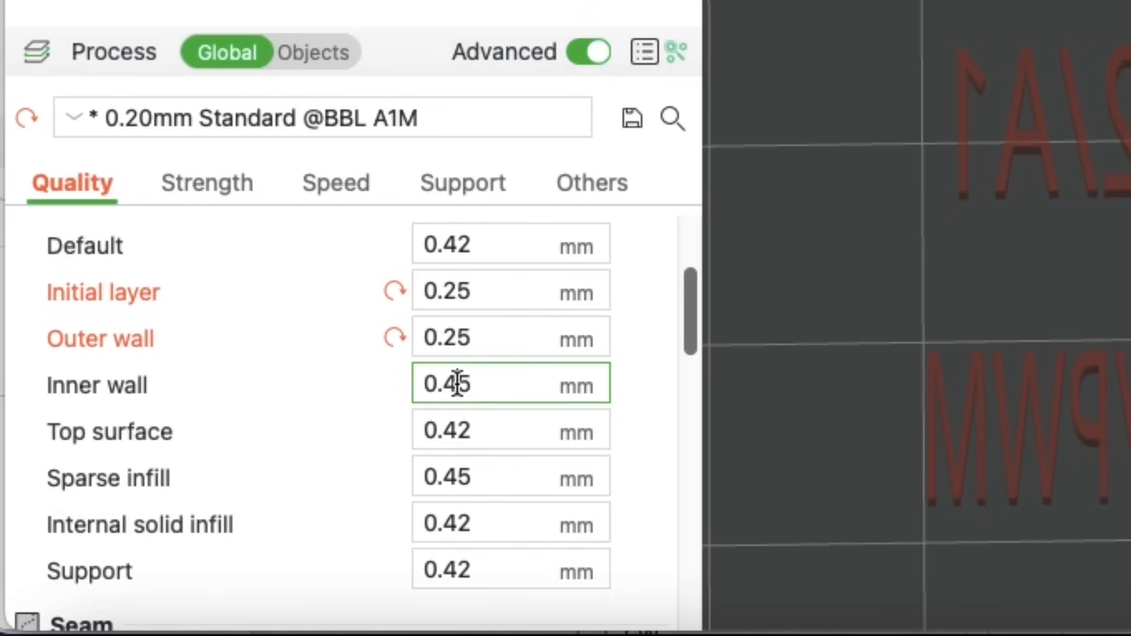
text(0.25)
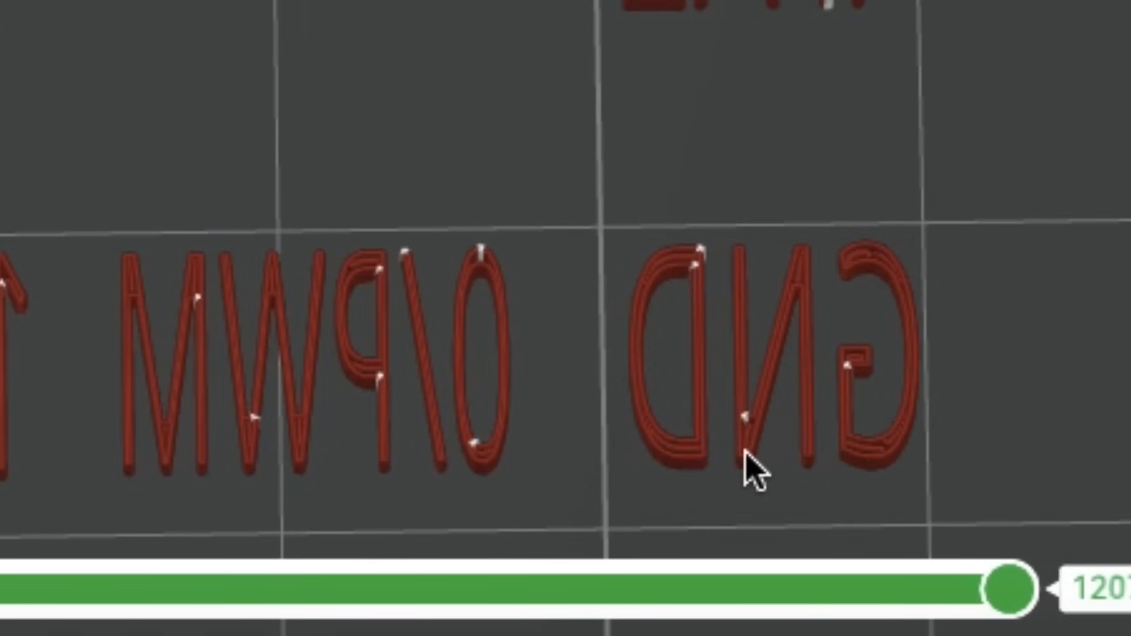
mouse_move(332, 285)
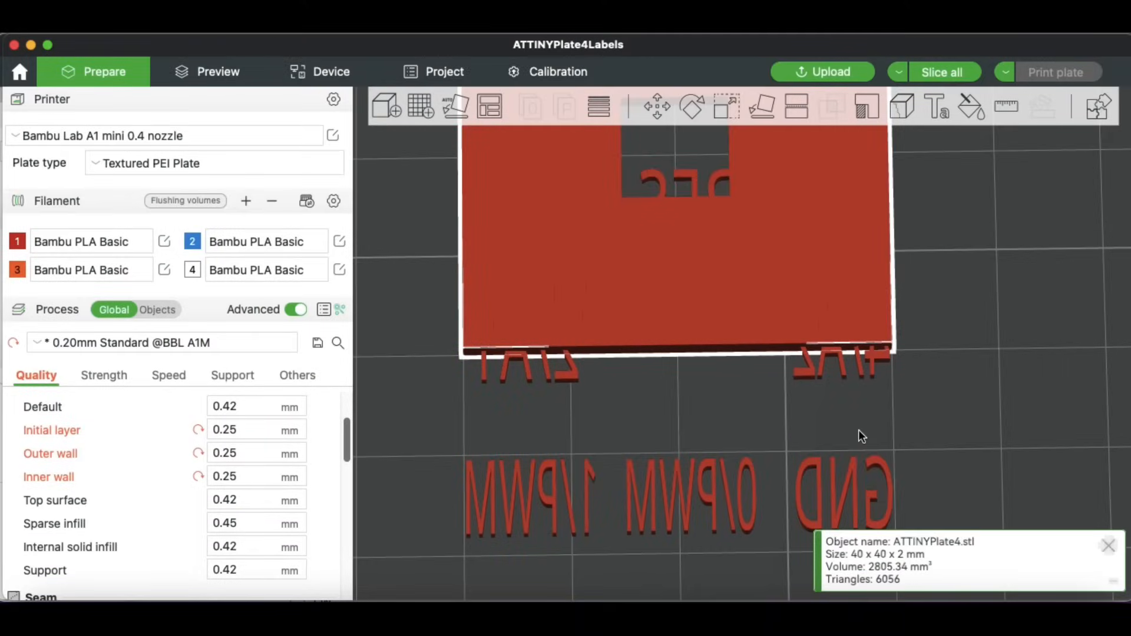
Step: Switch to per-object settings and assign filament 4 to ATTINYPlate4Labels.stl
right_click(674, 282)
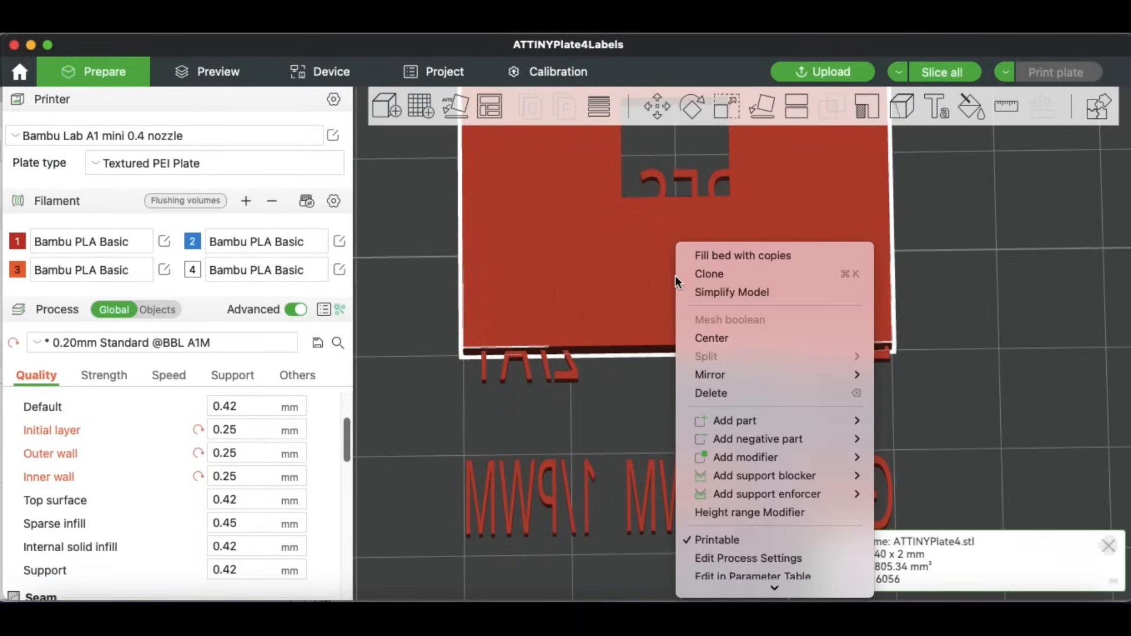
click(711, 337)
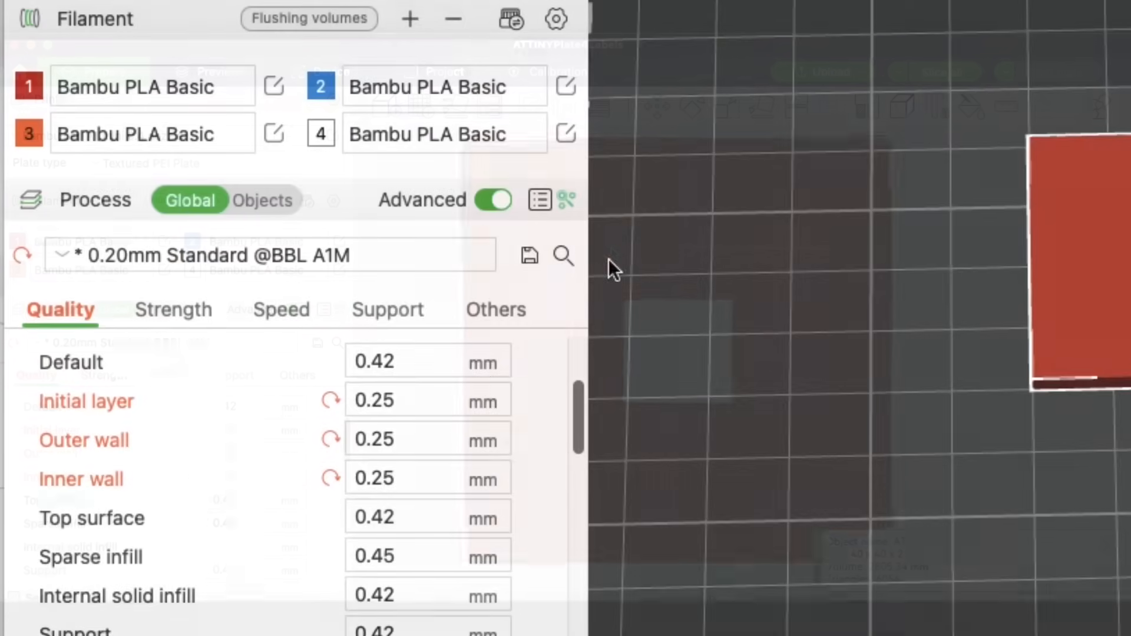
click(263, 200)
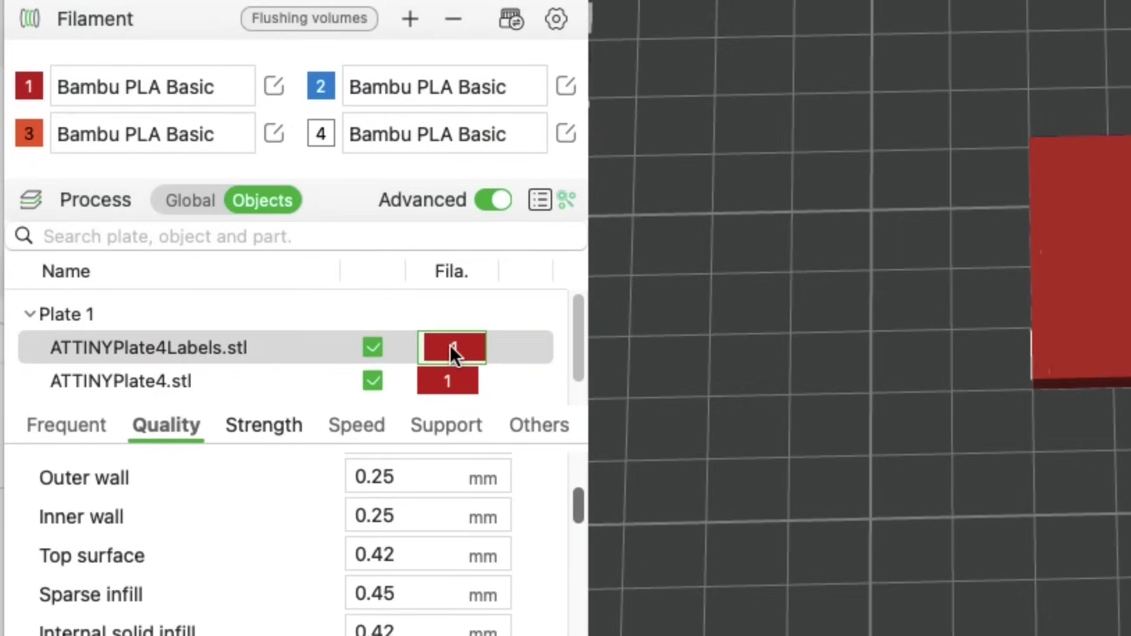
click(452, 348)
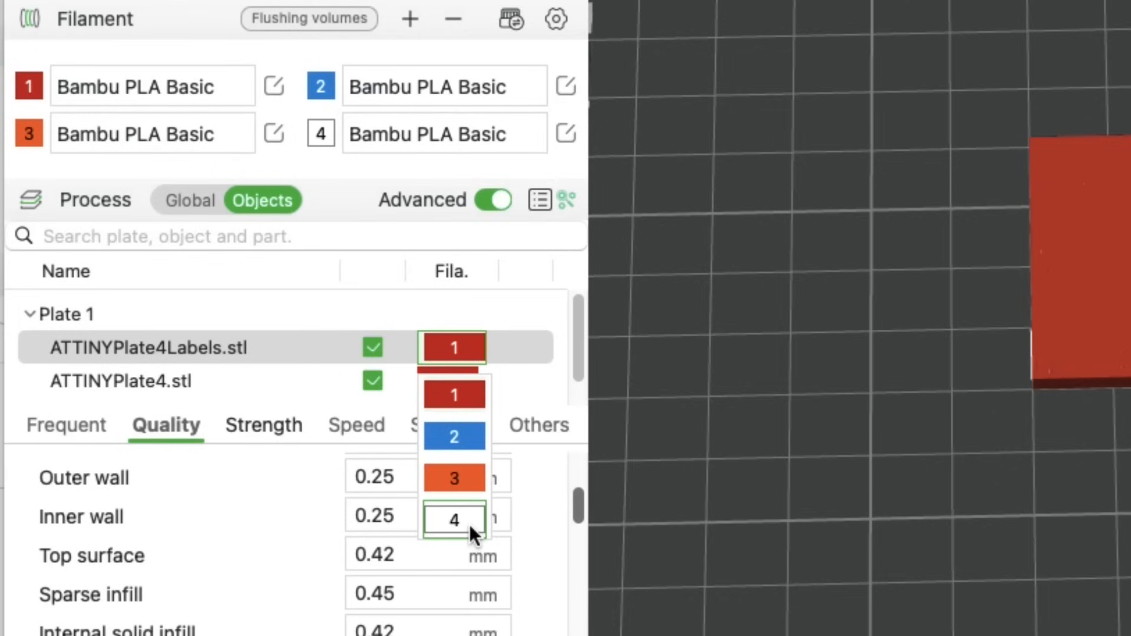
click(453, 515)
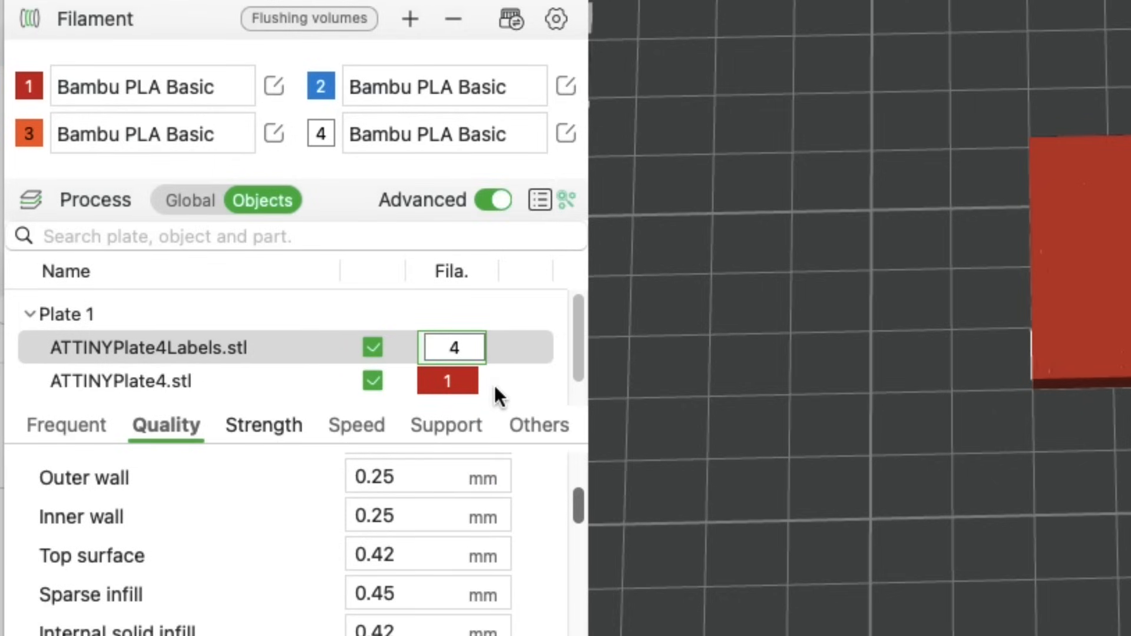
click(119, 381)
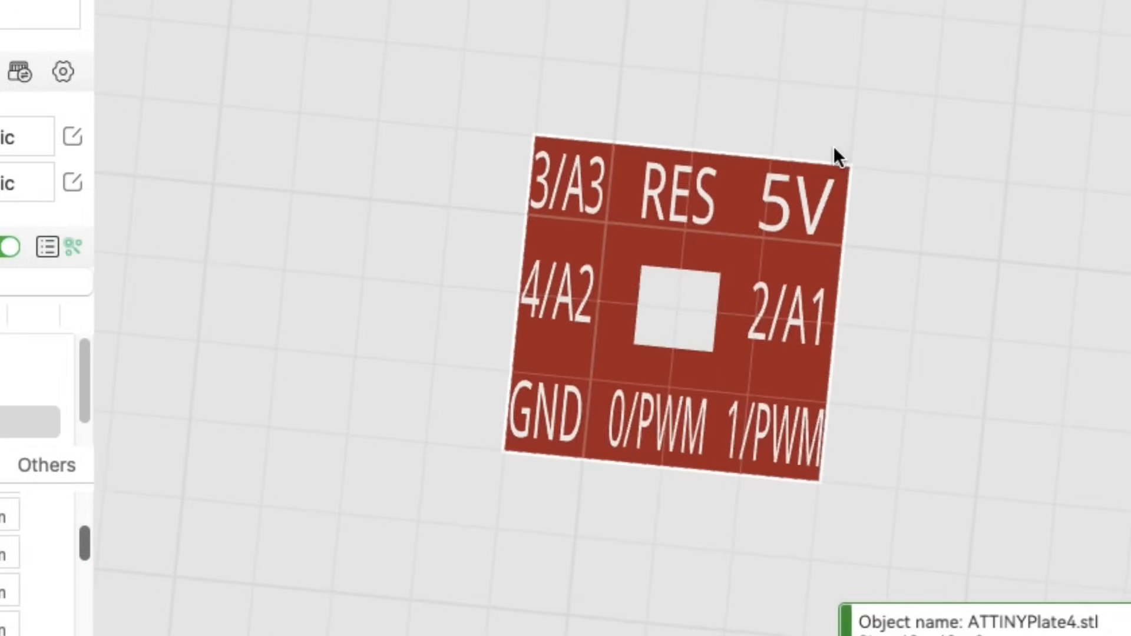
Step: Slice the plate and step the preview layer slider to layers 4 and 5
scroll(up, 3)
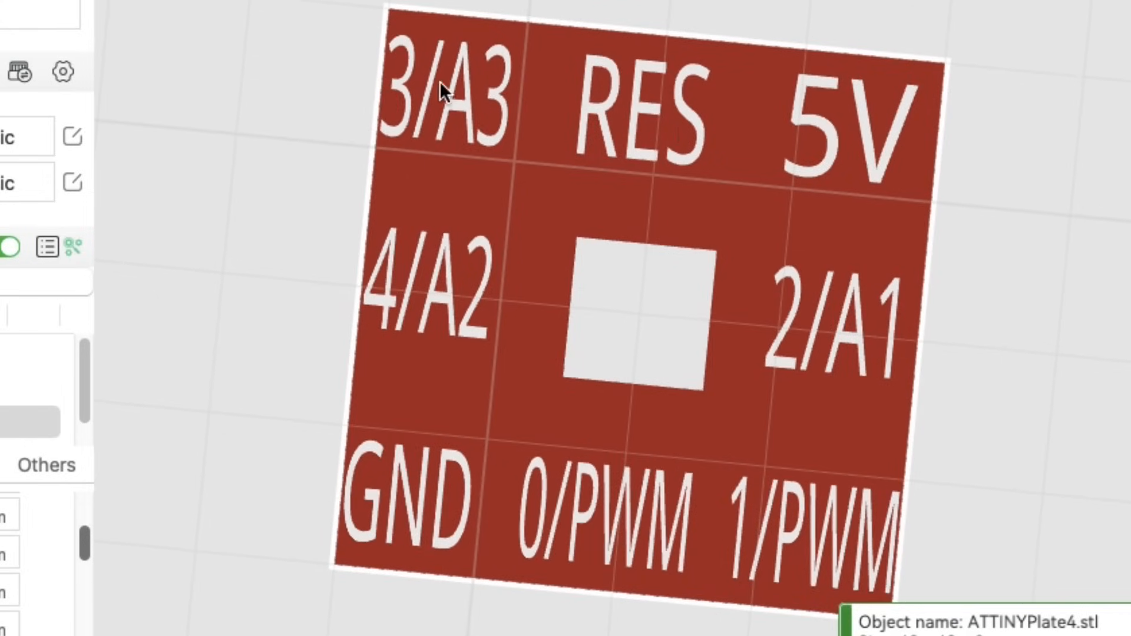
mouse_move(784, 550)
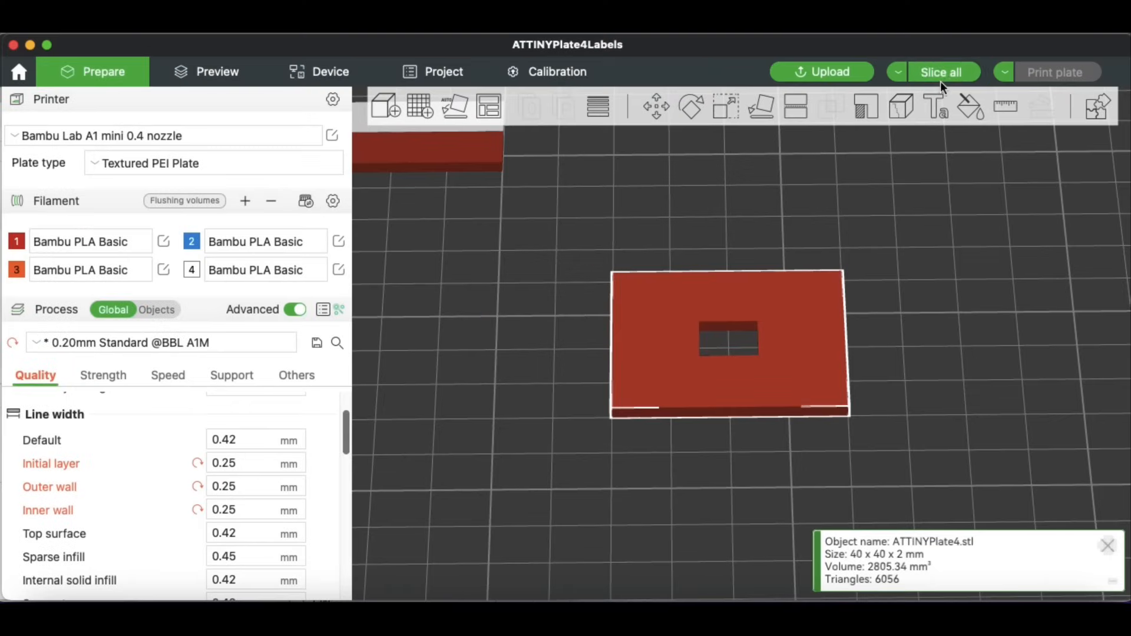
click(941, 72)
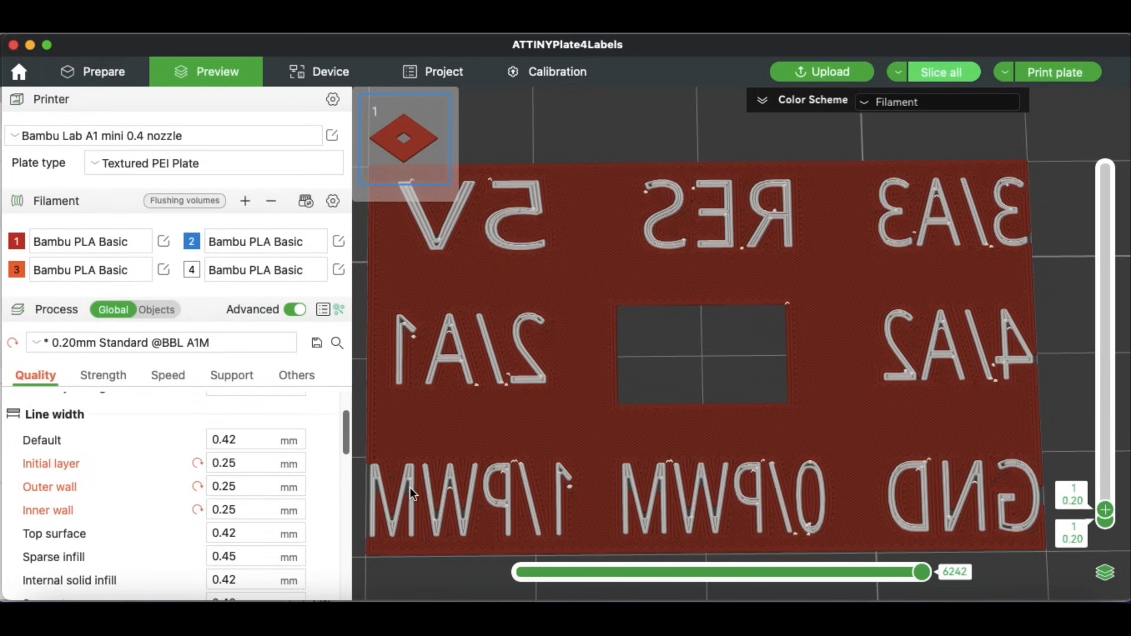
mouse_move(742, 523)
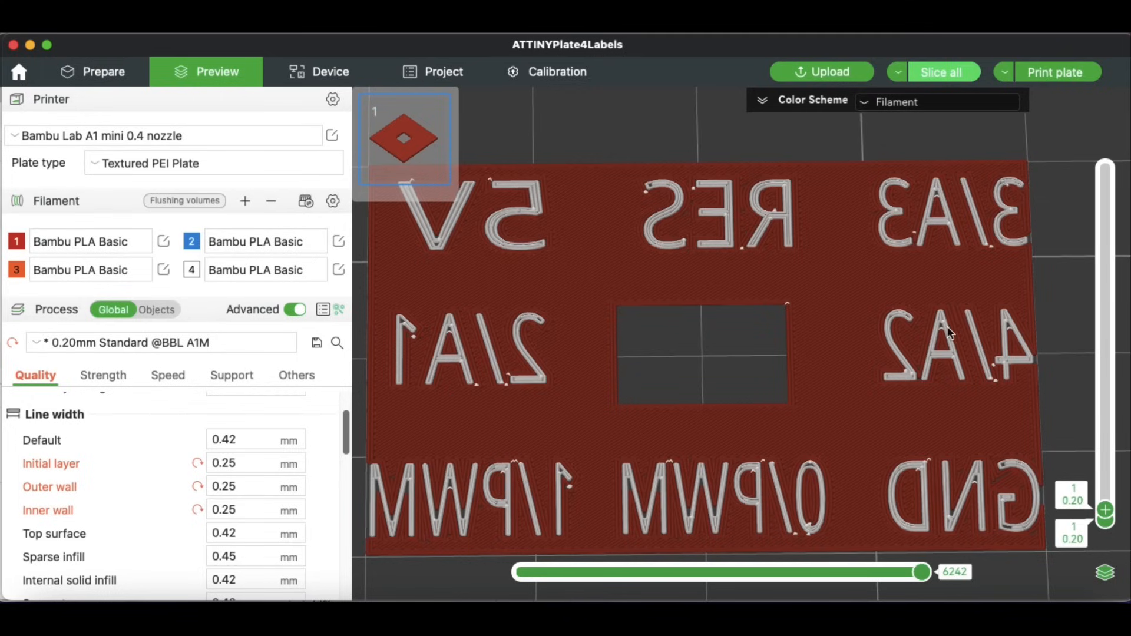
mouse_move(1106, 512)
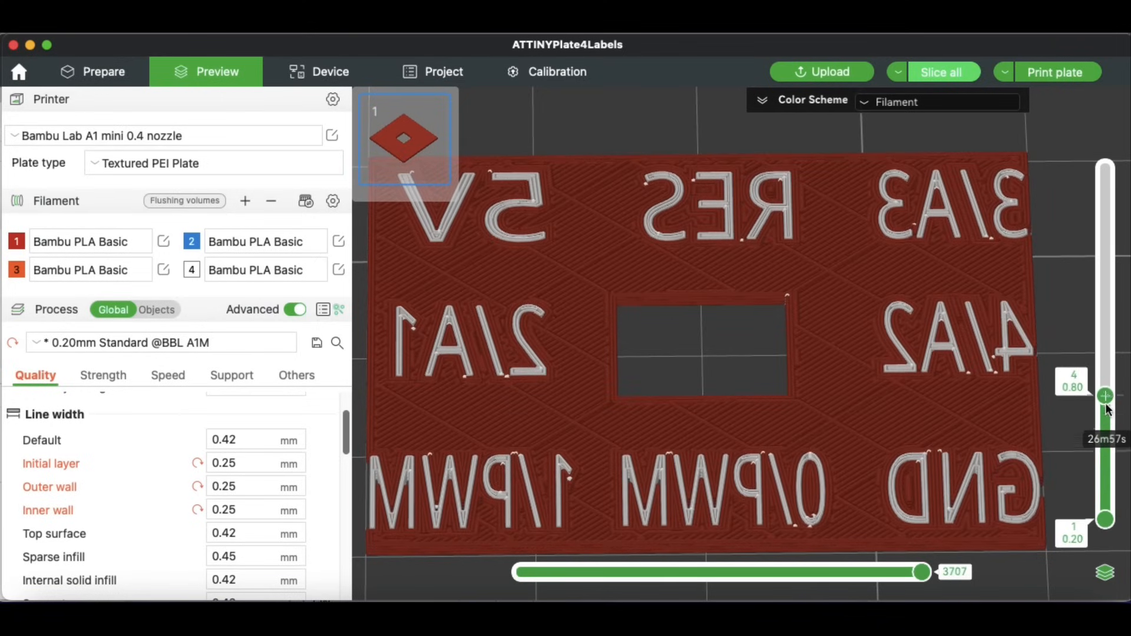
click(1105, 396)
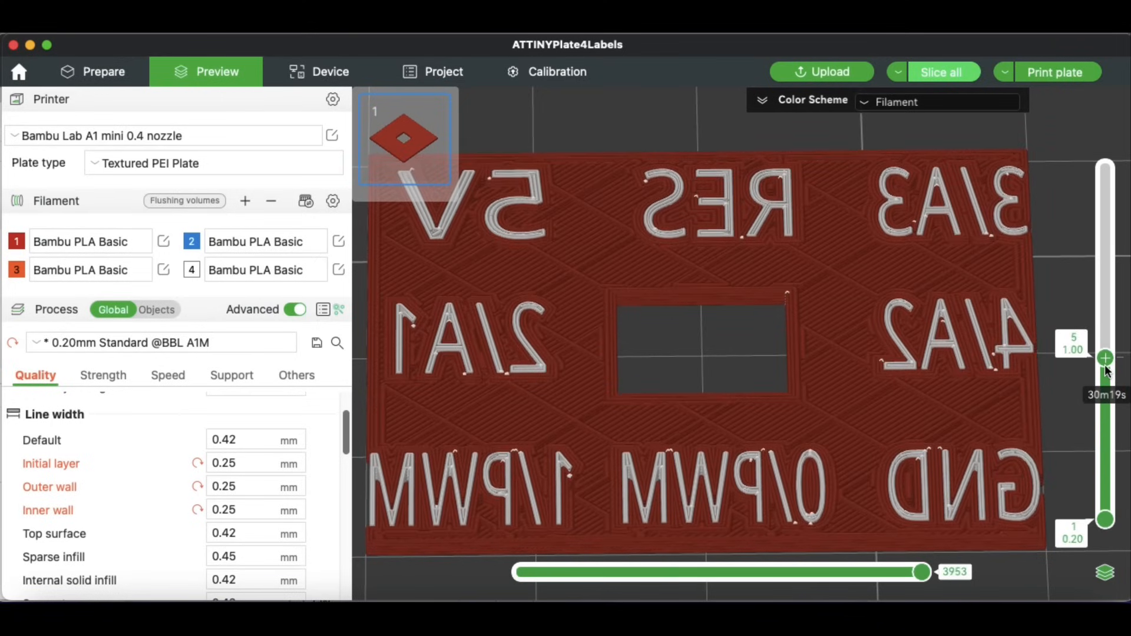
click(1104, 319)
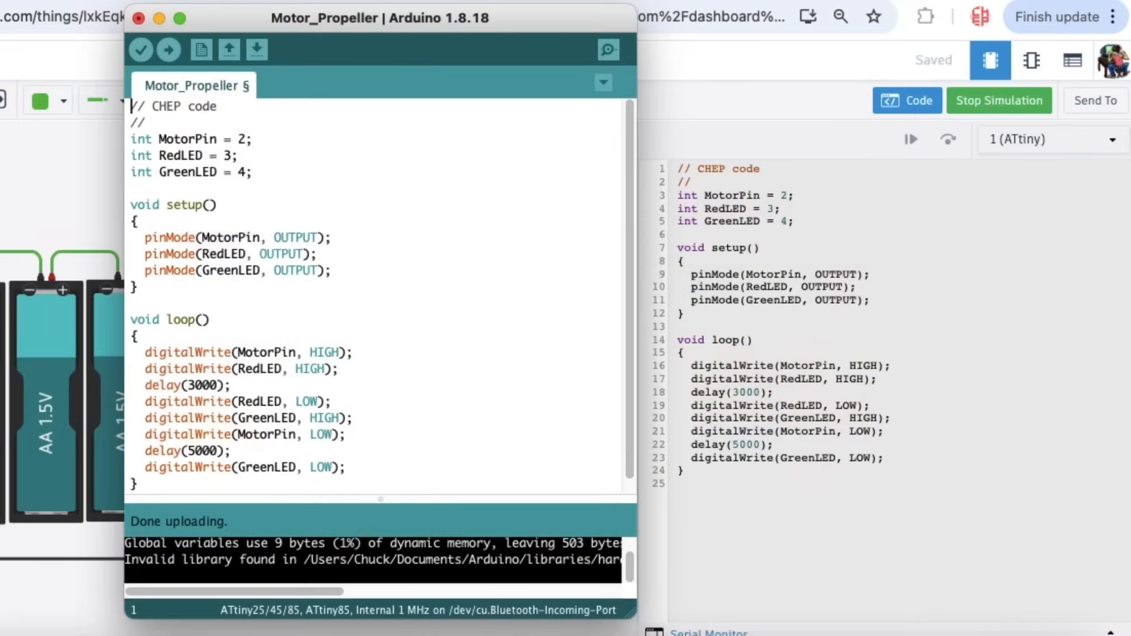
mouse_move(82, 152)
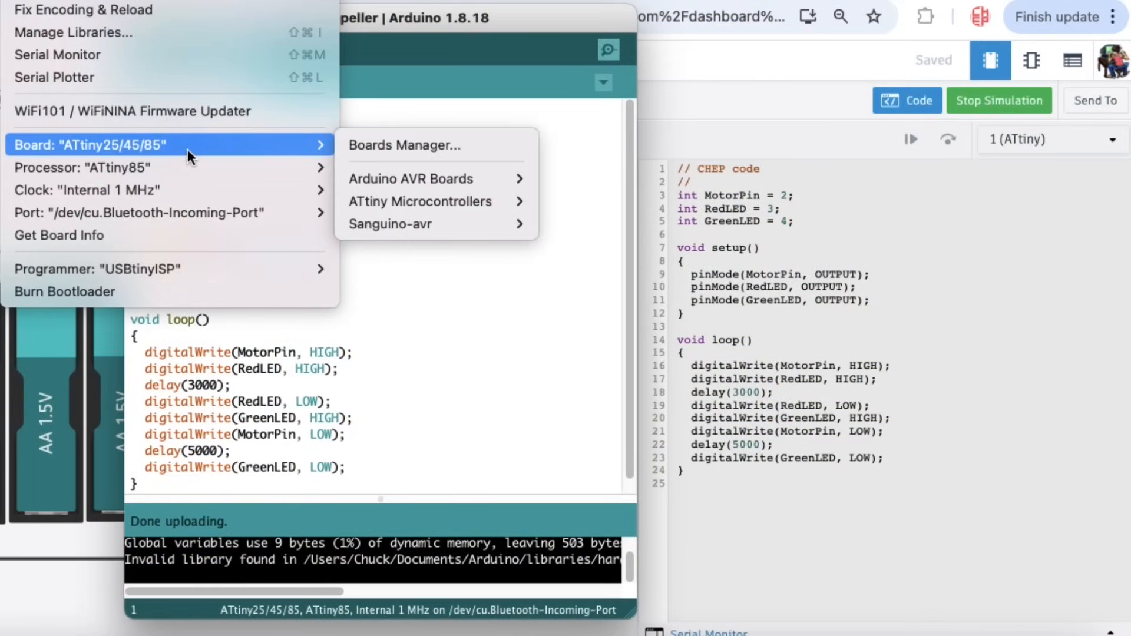
mouse_move(145, 145)
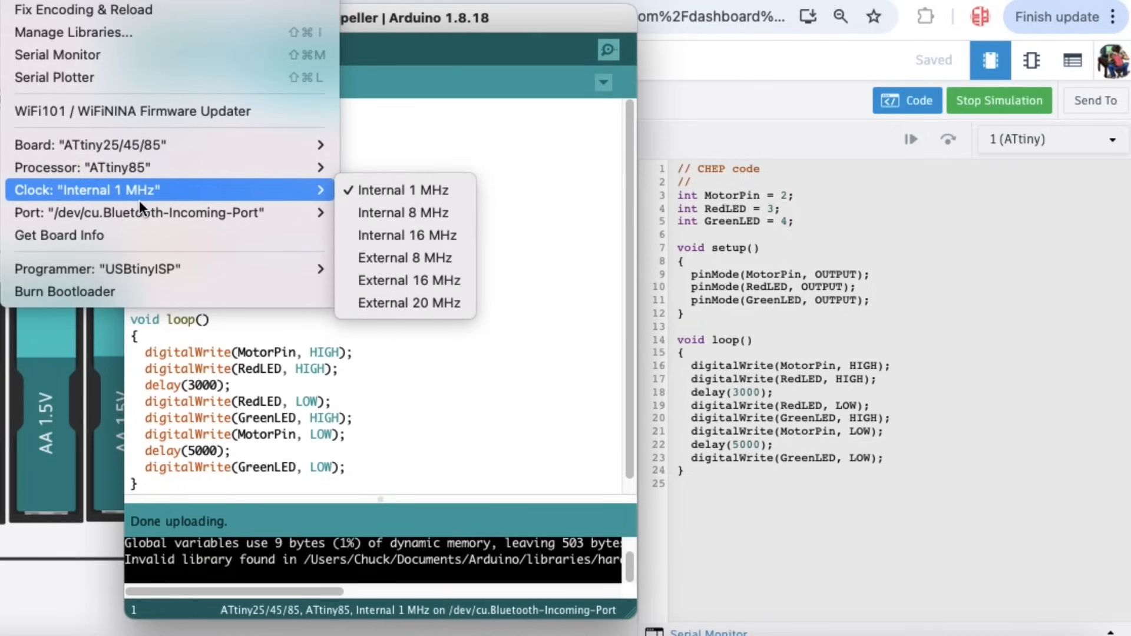
mouse_move(141, 212)
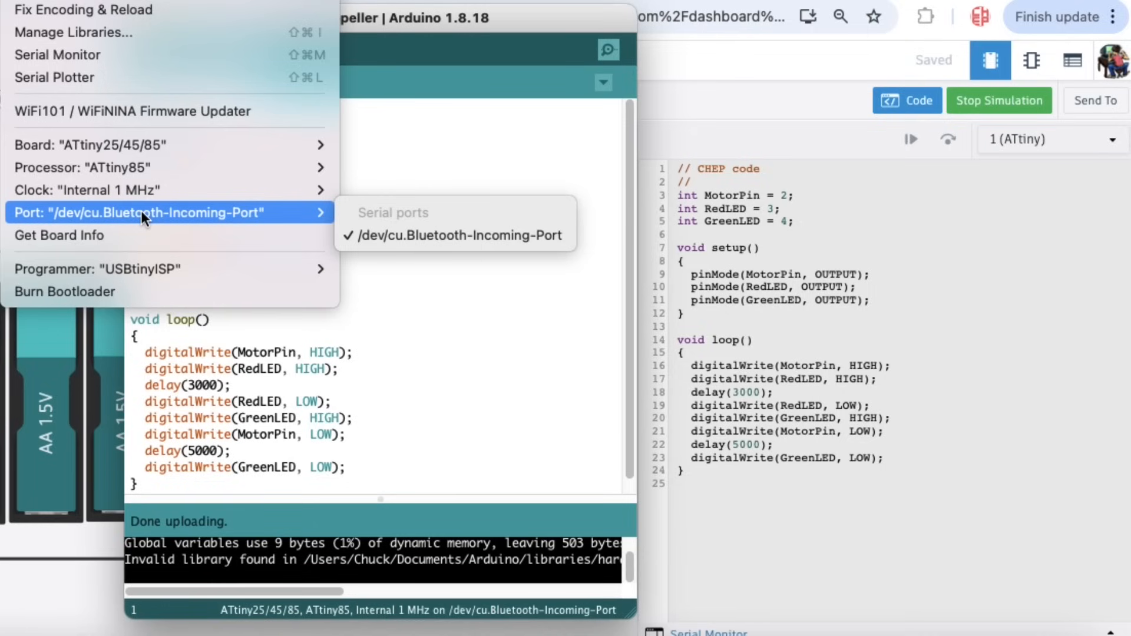
mouse_move(141, 269)
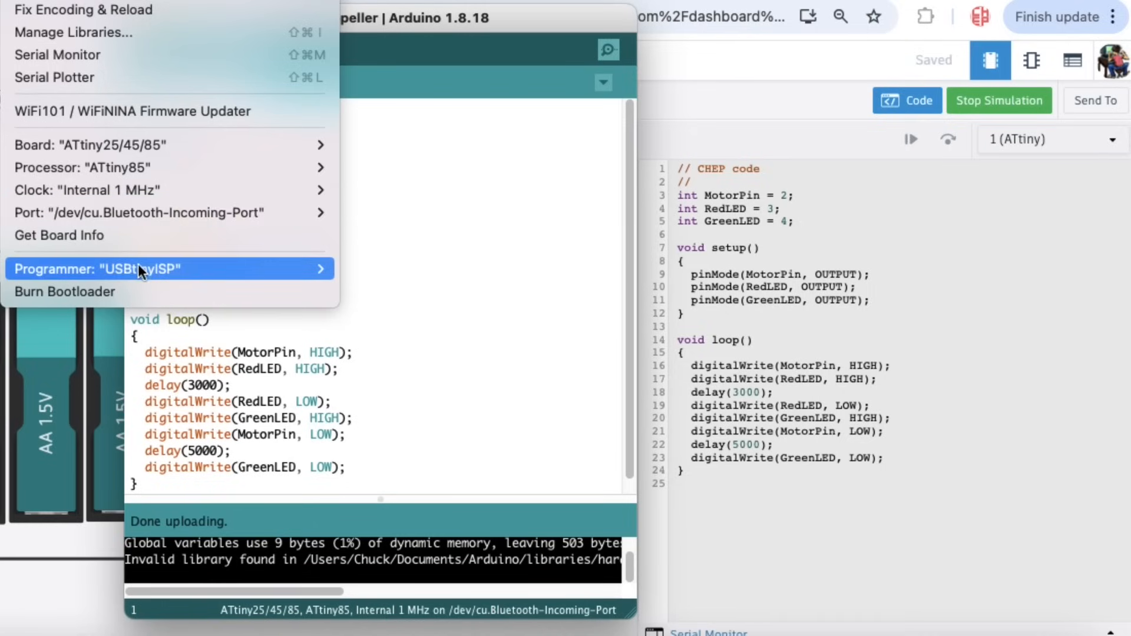
mouse_move(350, 320)
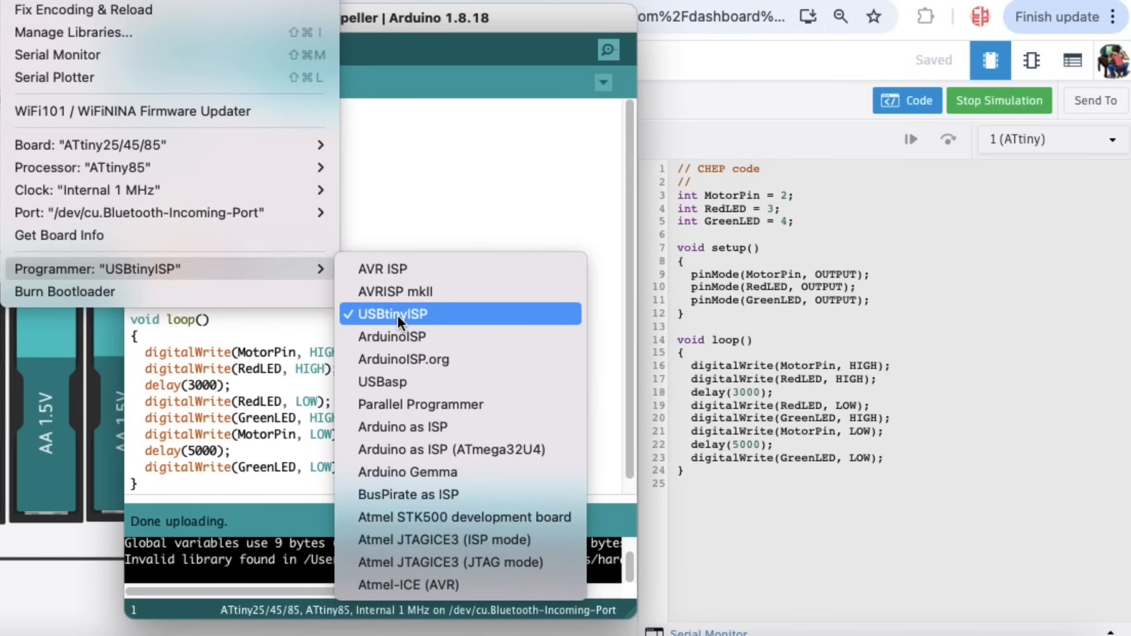
mouse_move(447, 269)
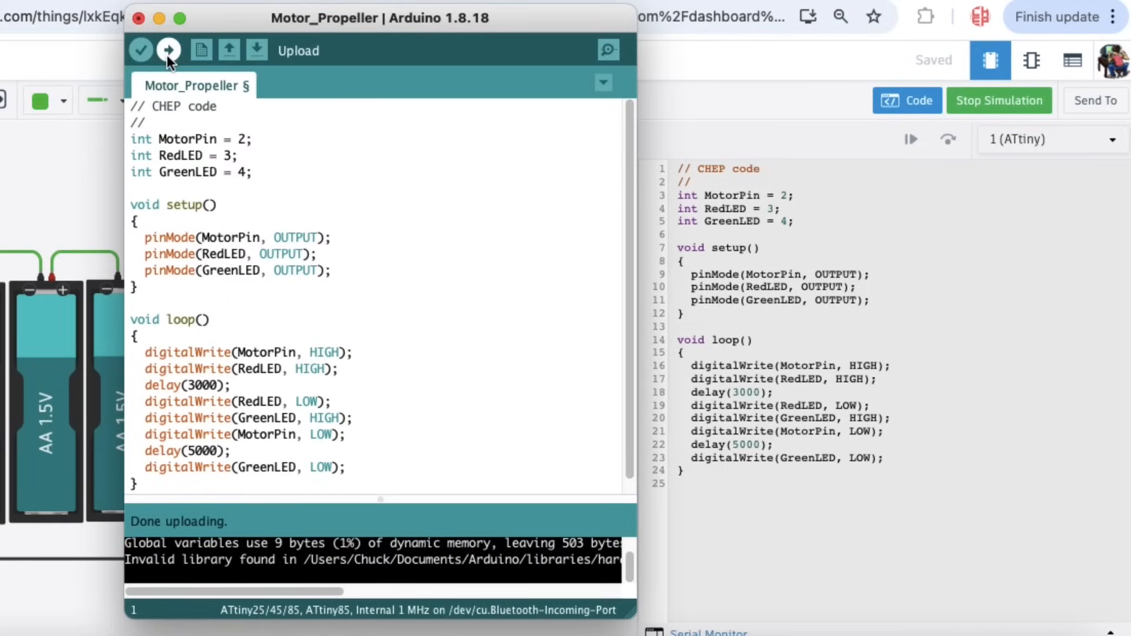
Step: Upload Motor_Propeller to the ATtiny85, finishing with 736 bytes of program storage used
click(168, 49)
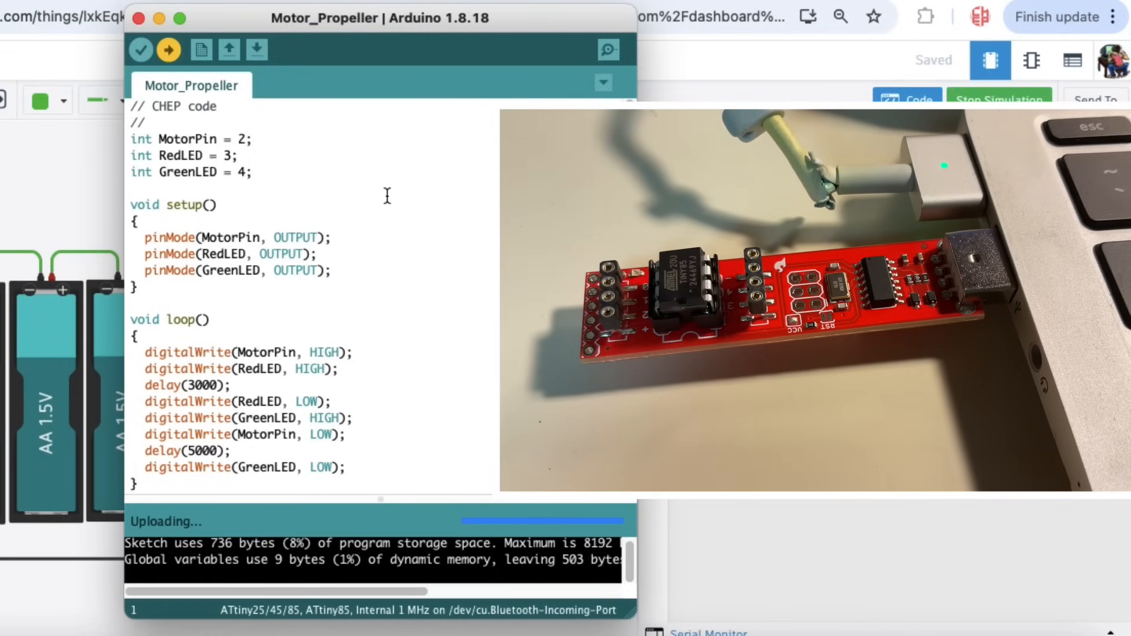
click(906, 100)
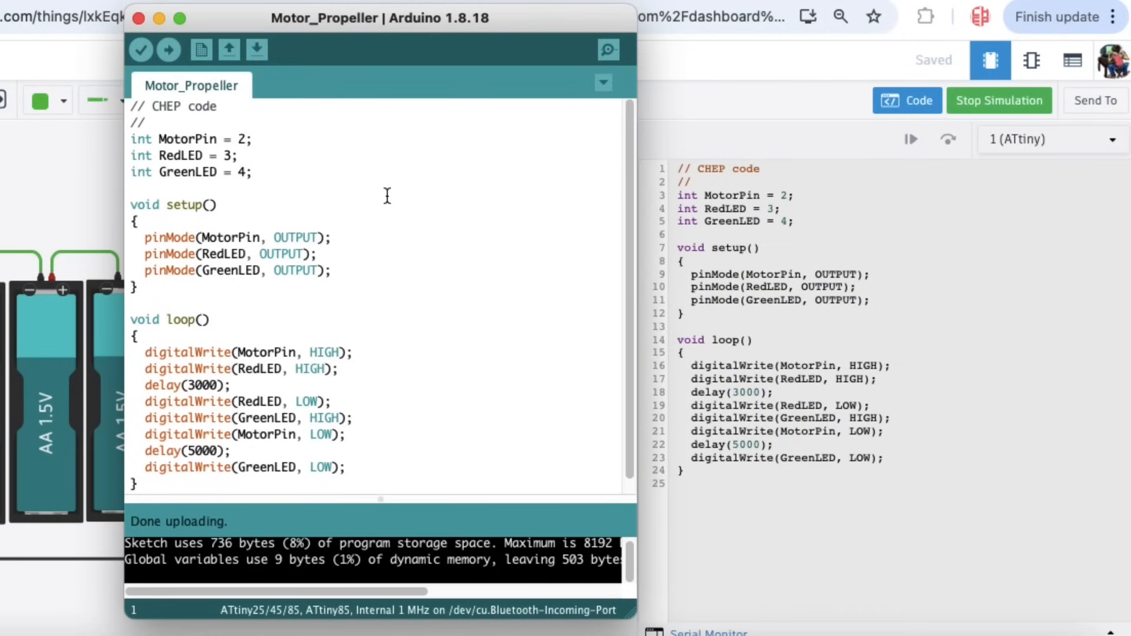